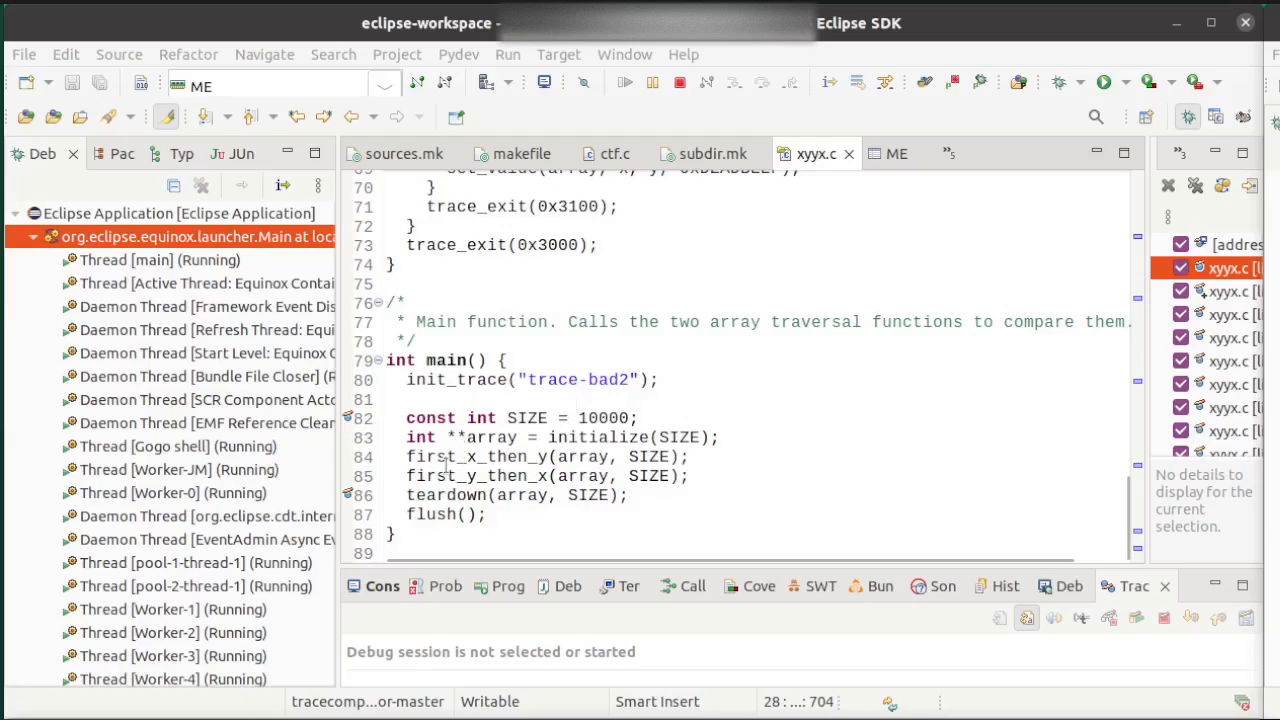
# Open the breakpoint options beside main's code, then scroll through xyyx.c's traversal functions
pyautogui.rightClick(350, 437)
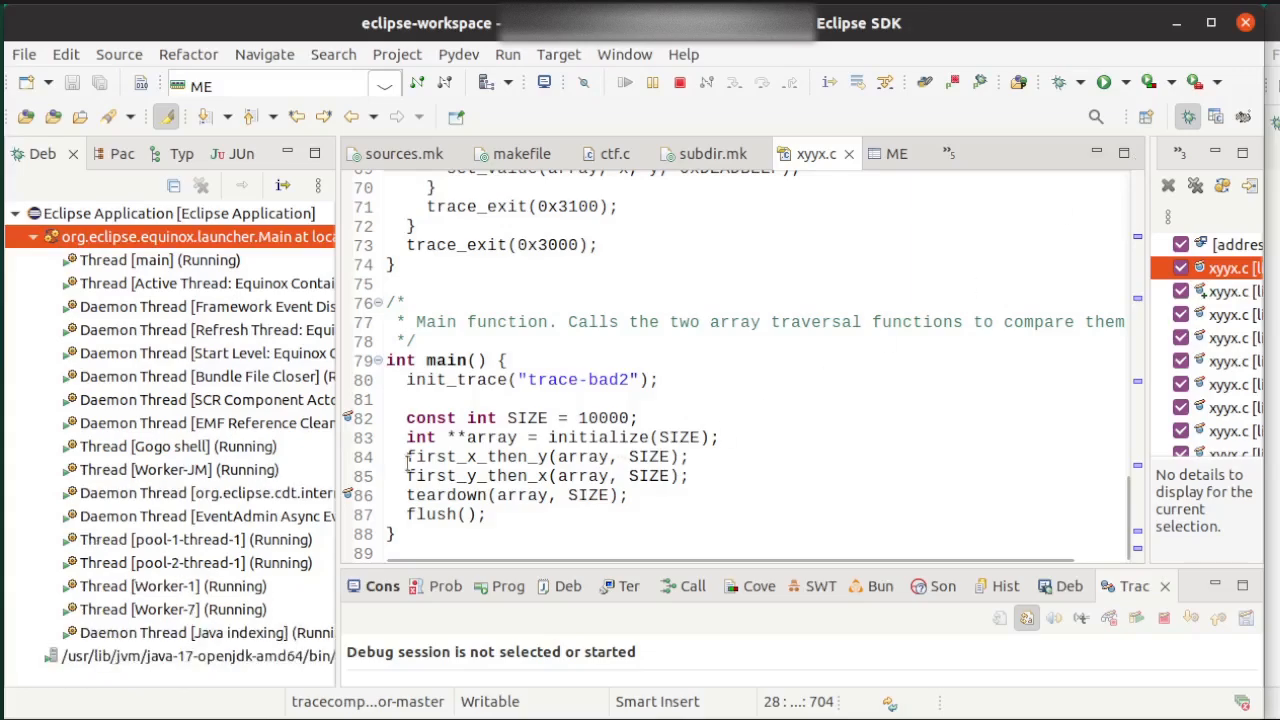
pyautogui.rightClick(360, 437)
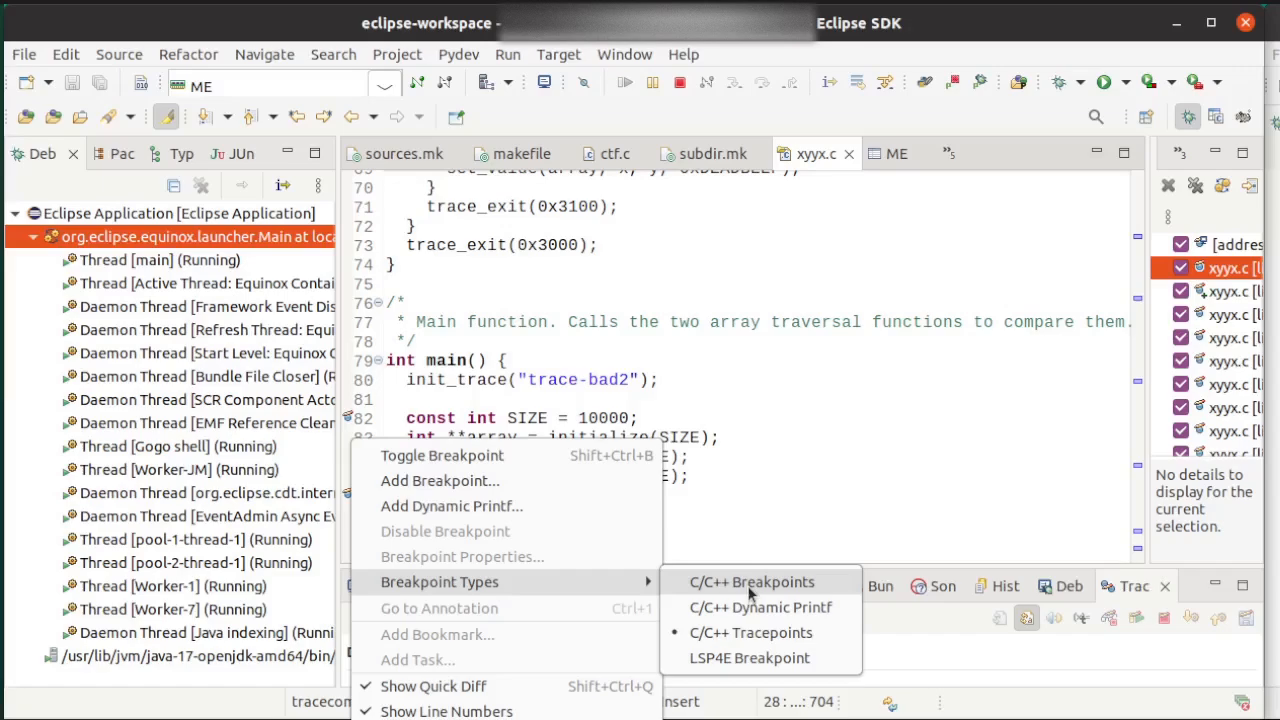
pyautogui.moveTo(761, 607)
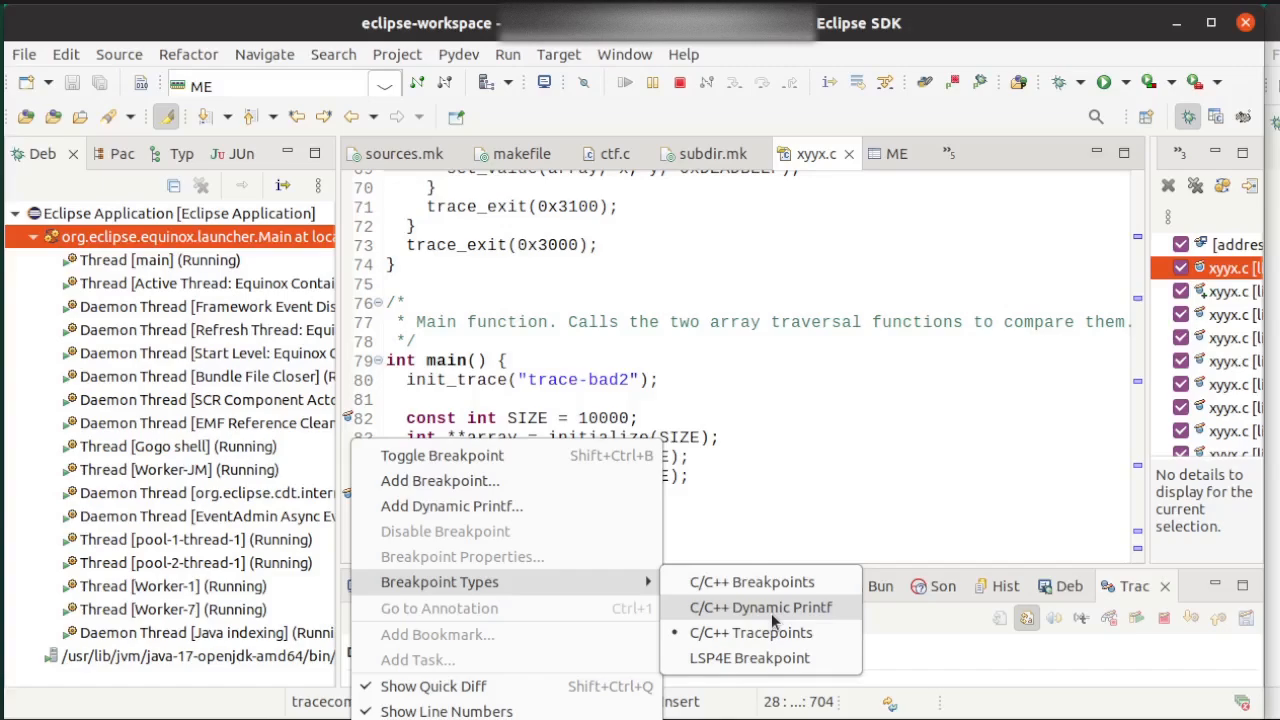
pyautogui.moveTo(751, 632)
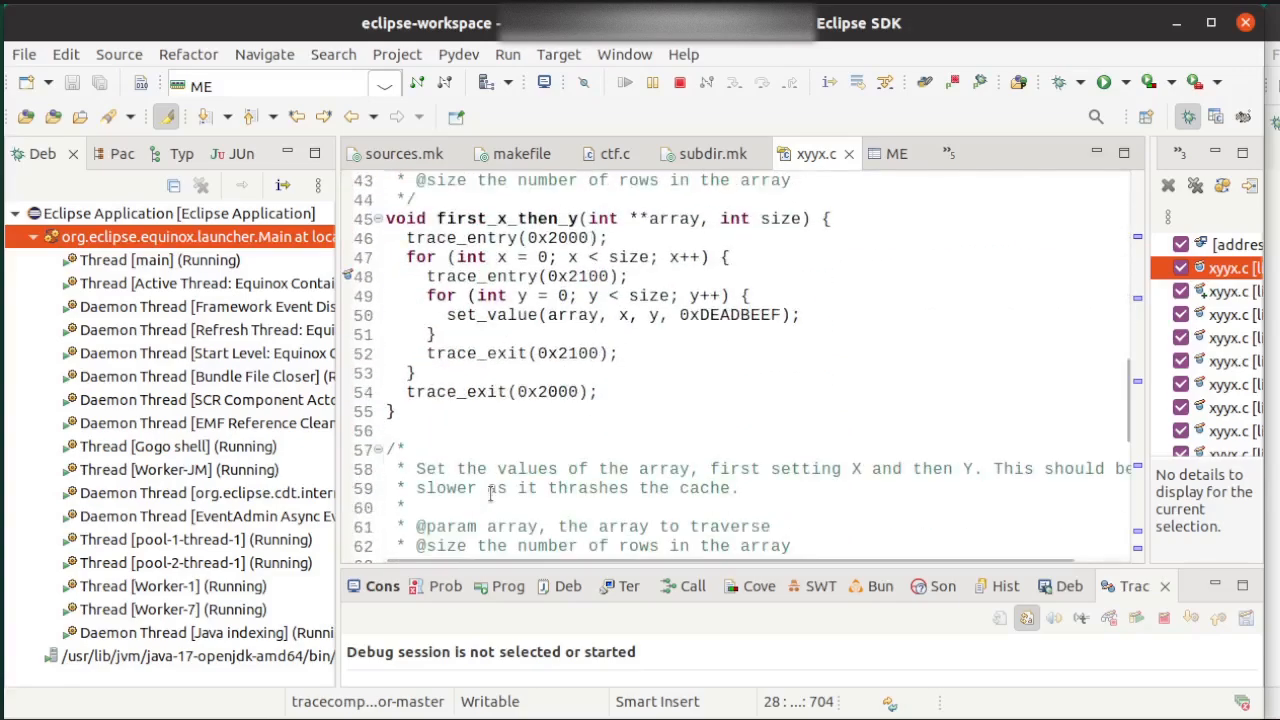
pyautogui.scroll(-3)
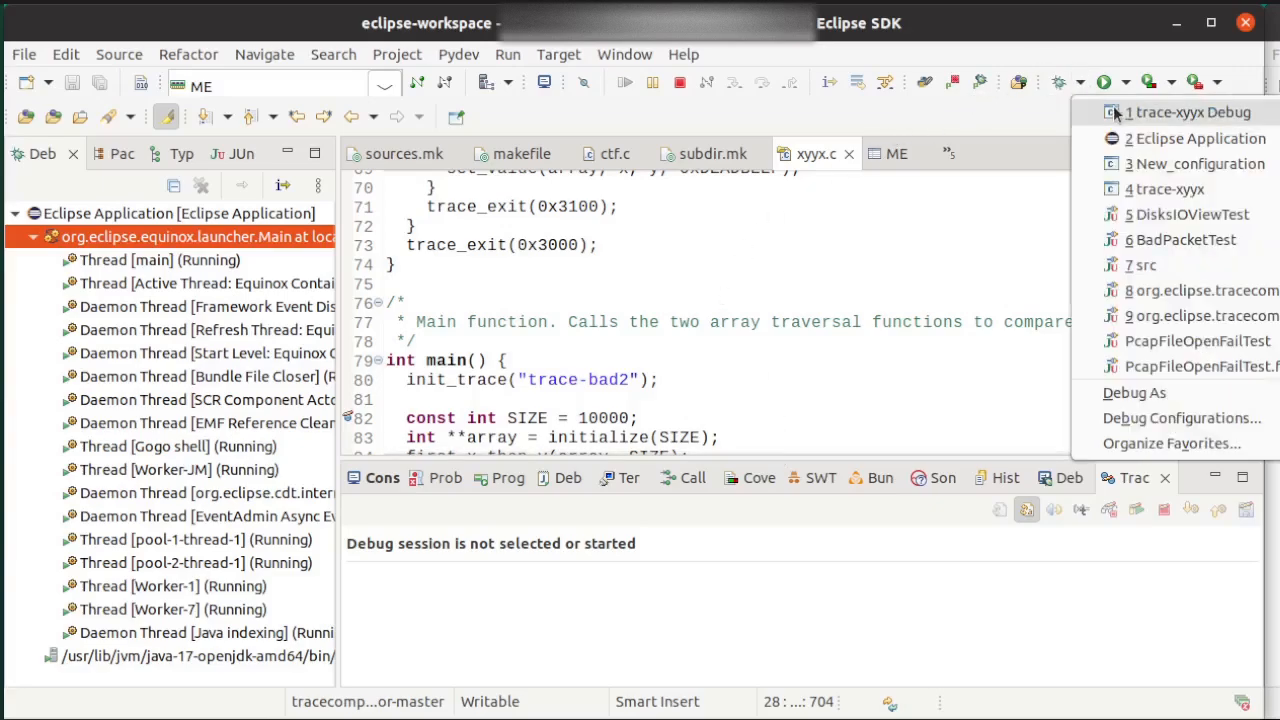
# Run trace-xyyx Debug locally and step over to the tracepoint on line 82
pyautogui.click(1190, 112)
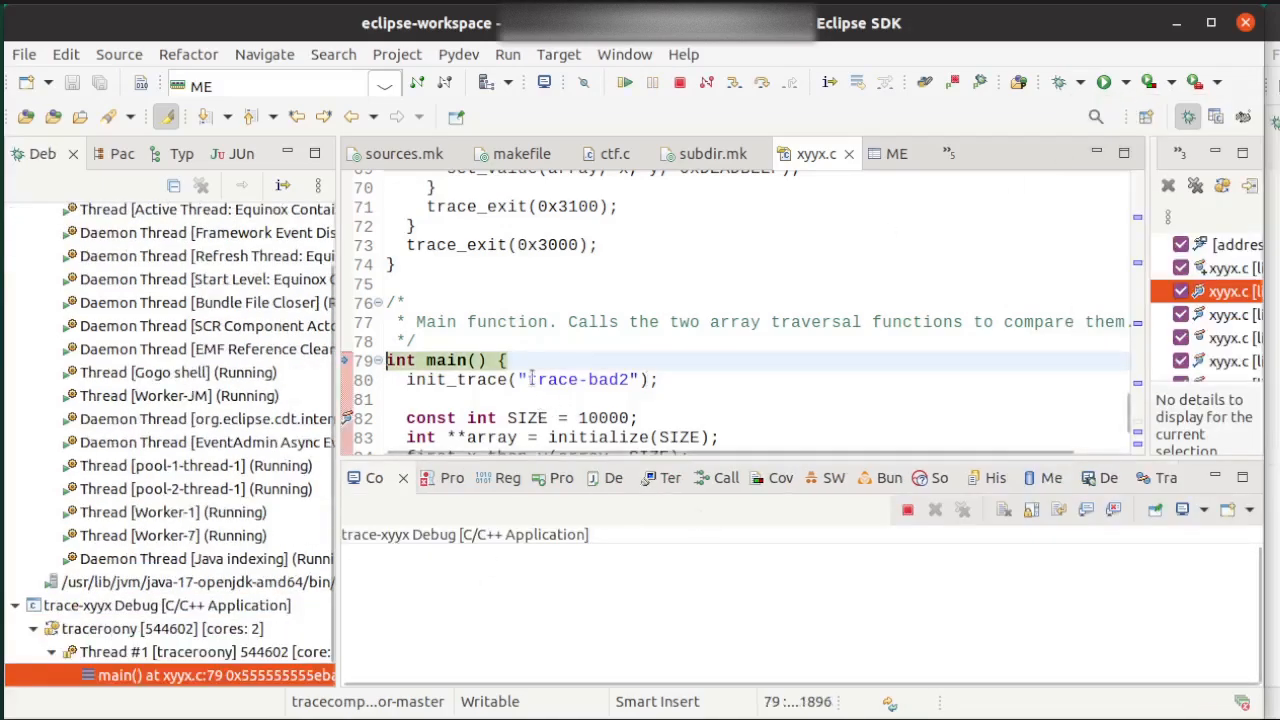
pyautogui.press('F6')
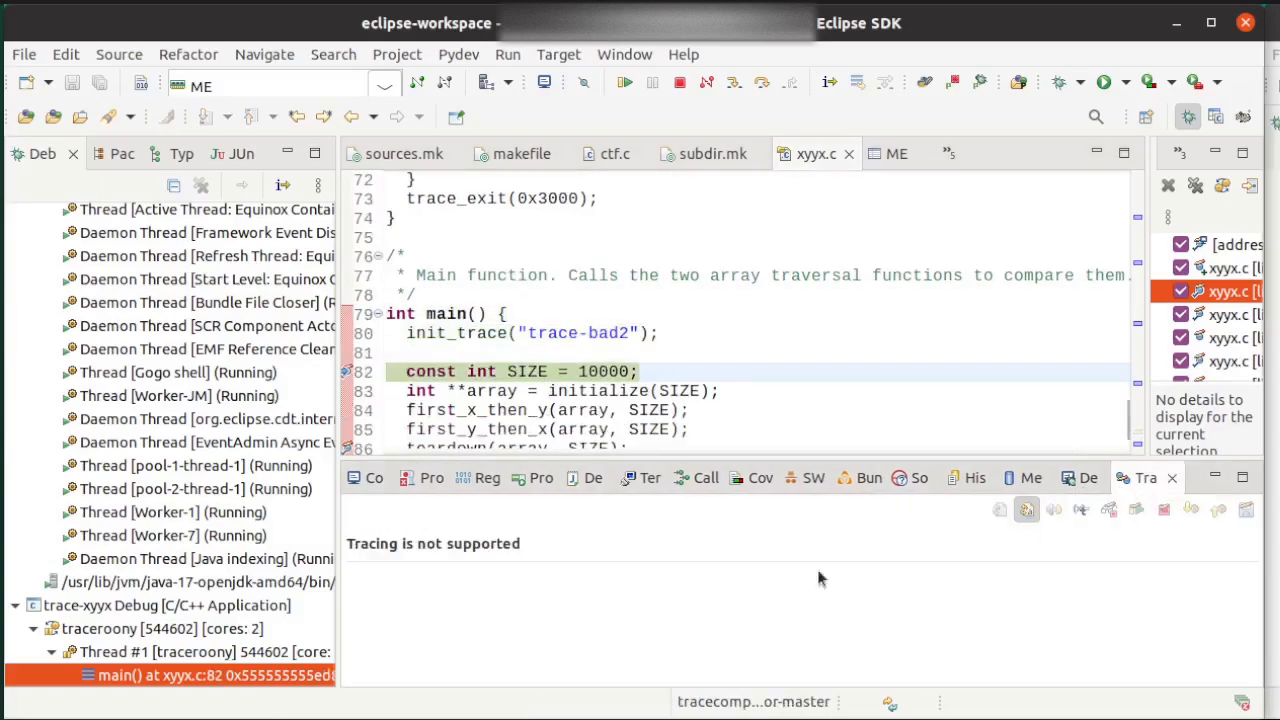
pyautogui.moveTo(500, 591)
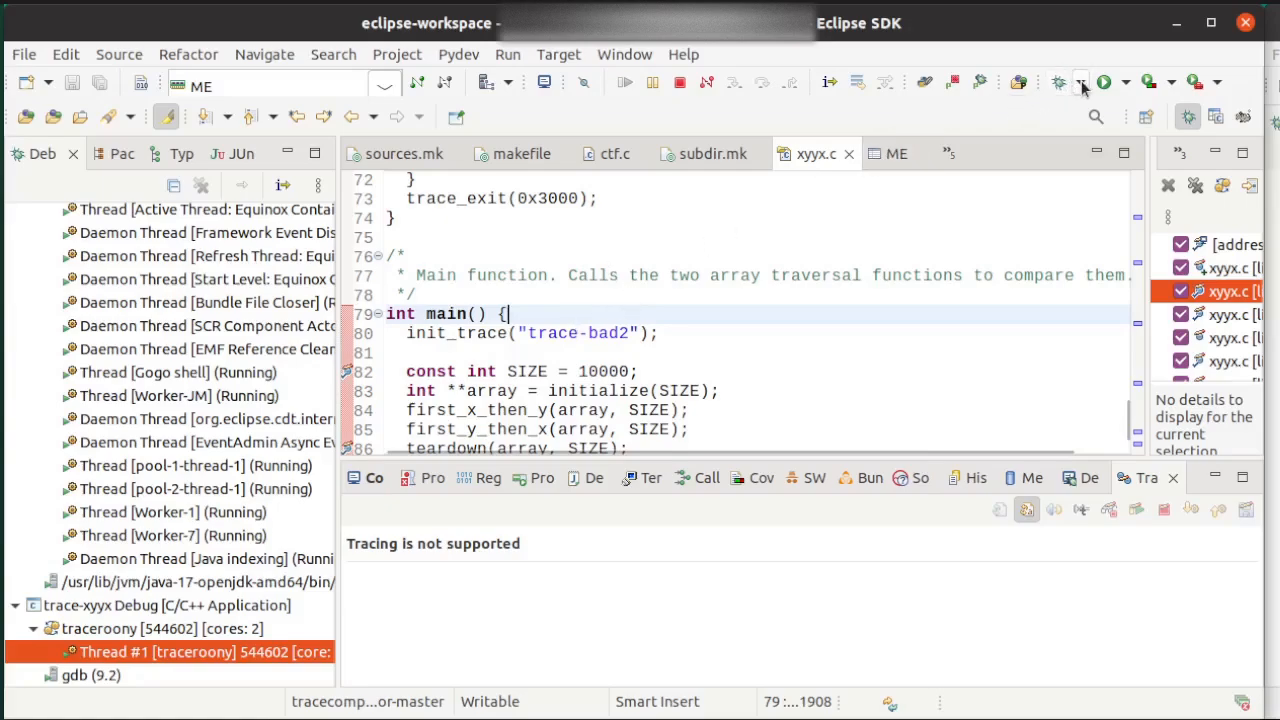
pyautogui.click(1080, 82)
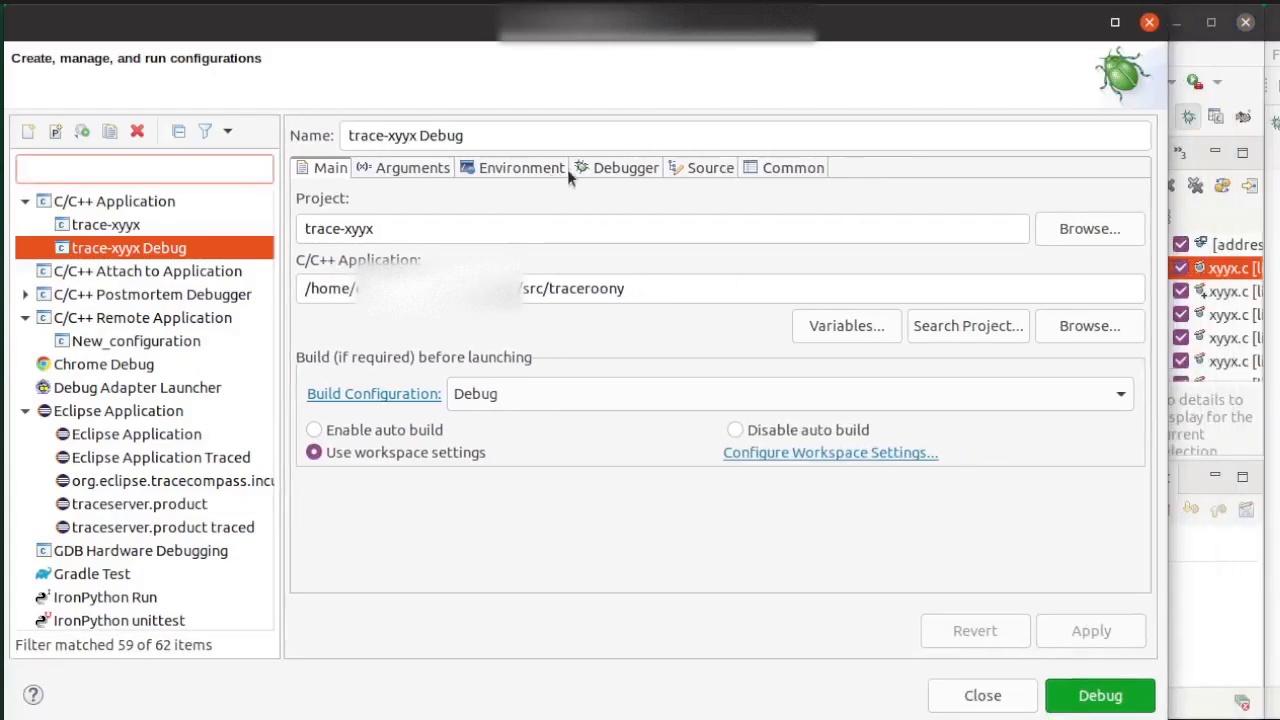
# Review trace-xyyx Debug's Debugger tab and select the remote New_configuration launch
pyautogui.click(625, 167)
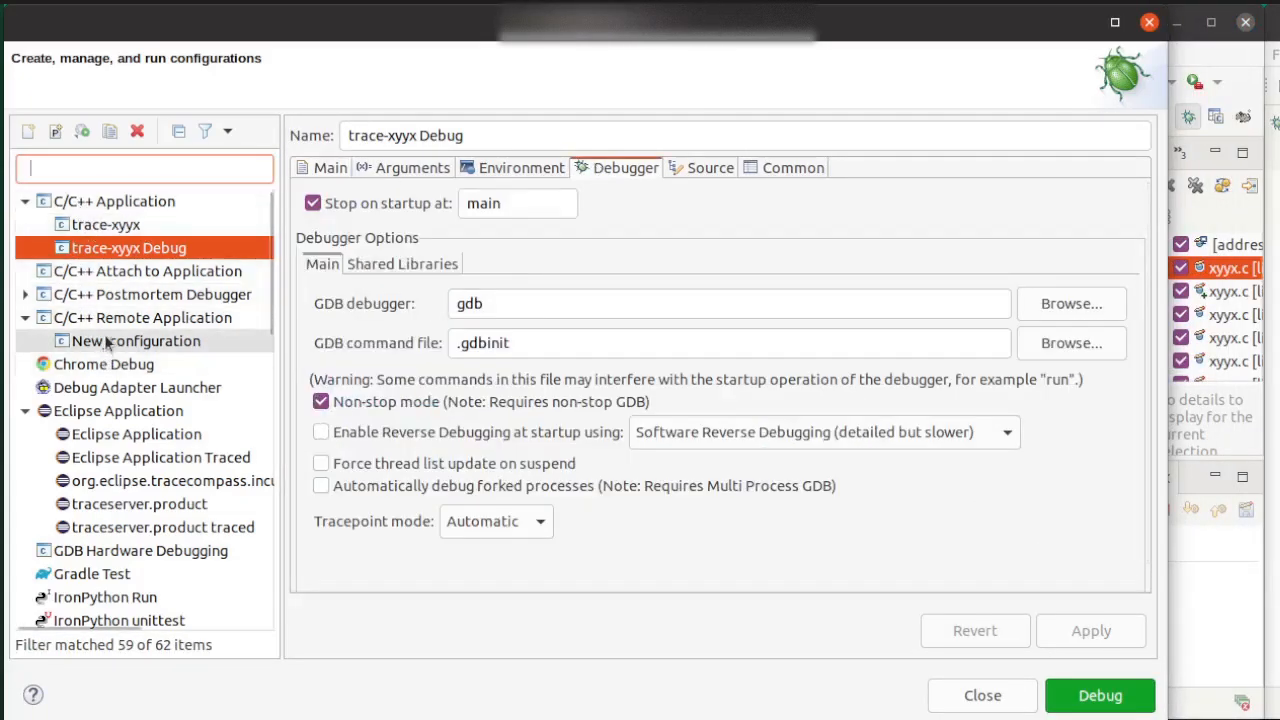
pyautogui.click(134, 340)
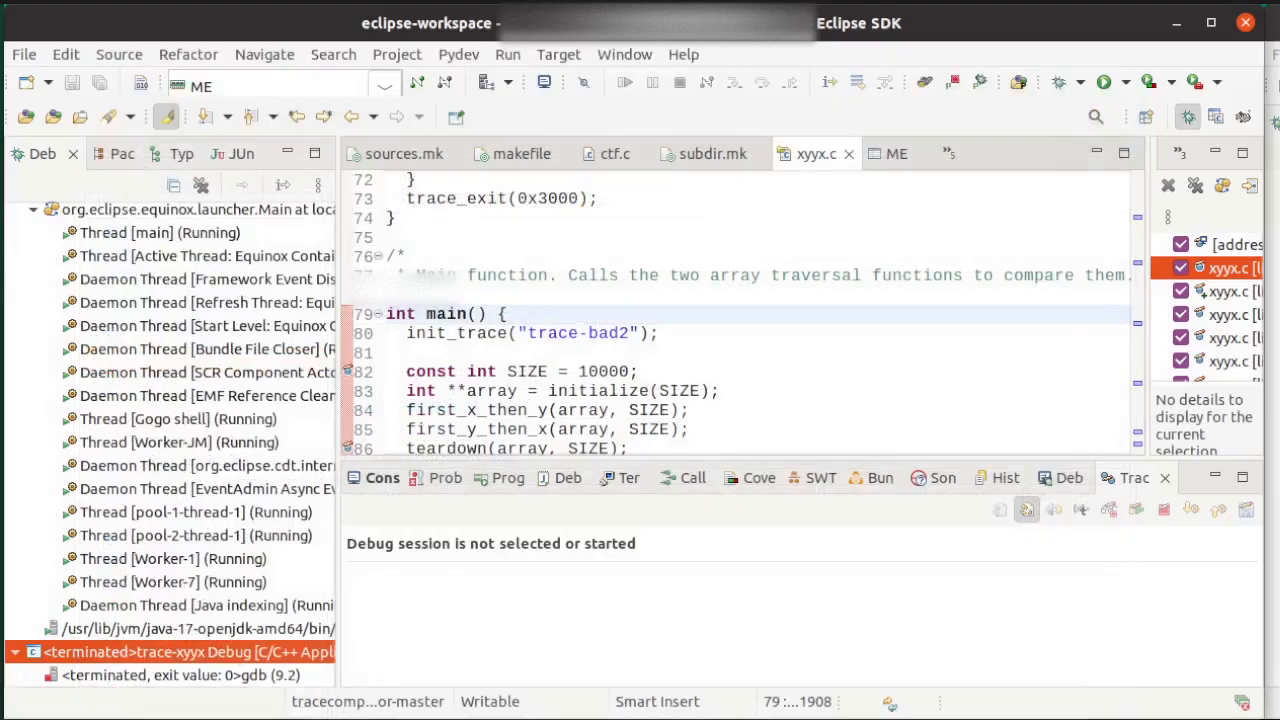
pyautogui.click(1088, 82)
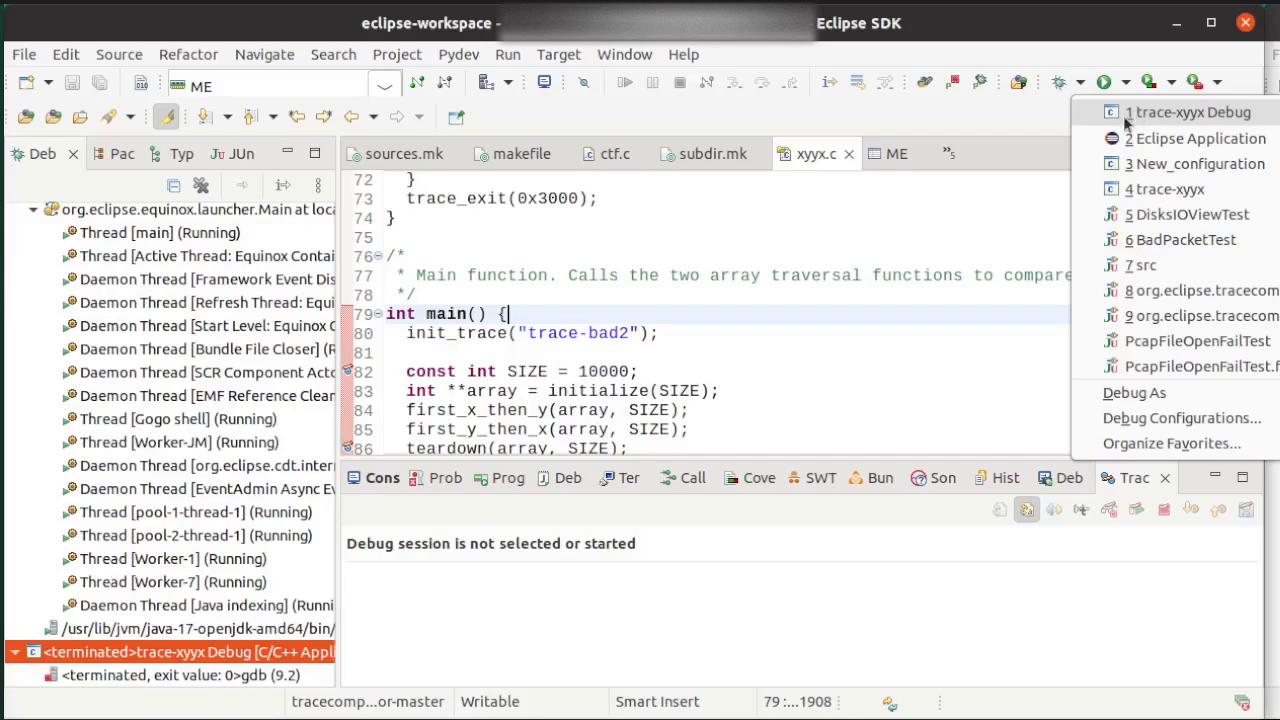
pyautogui.moveTo(1160, 170)
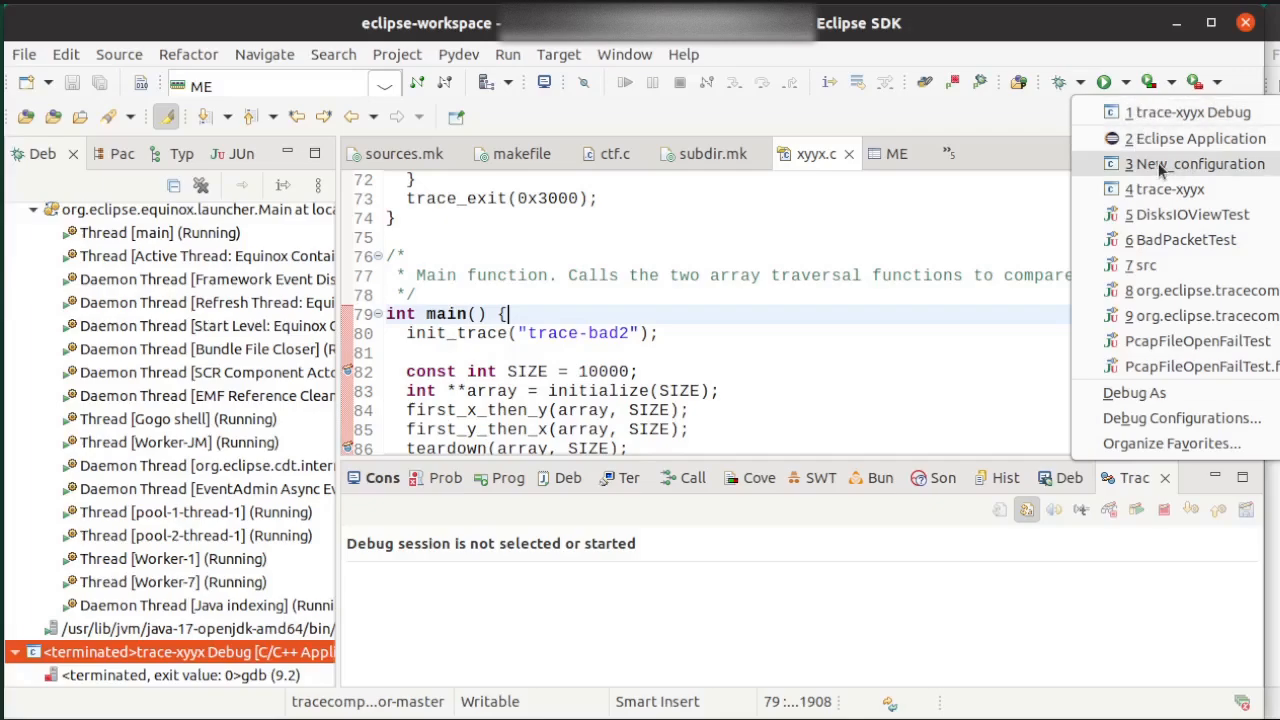
# Launch the remote New_configuration session and set the Trace Control Circular buffer ON
pyautogui.click(1196, 163)
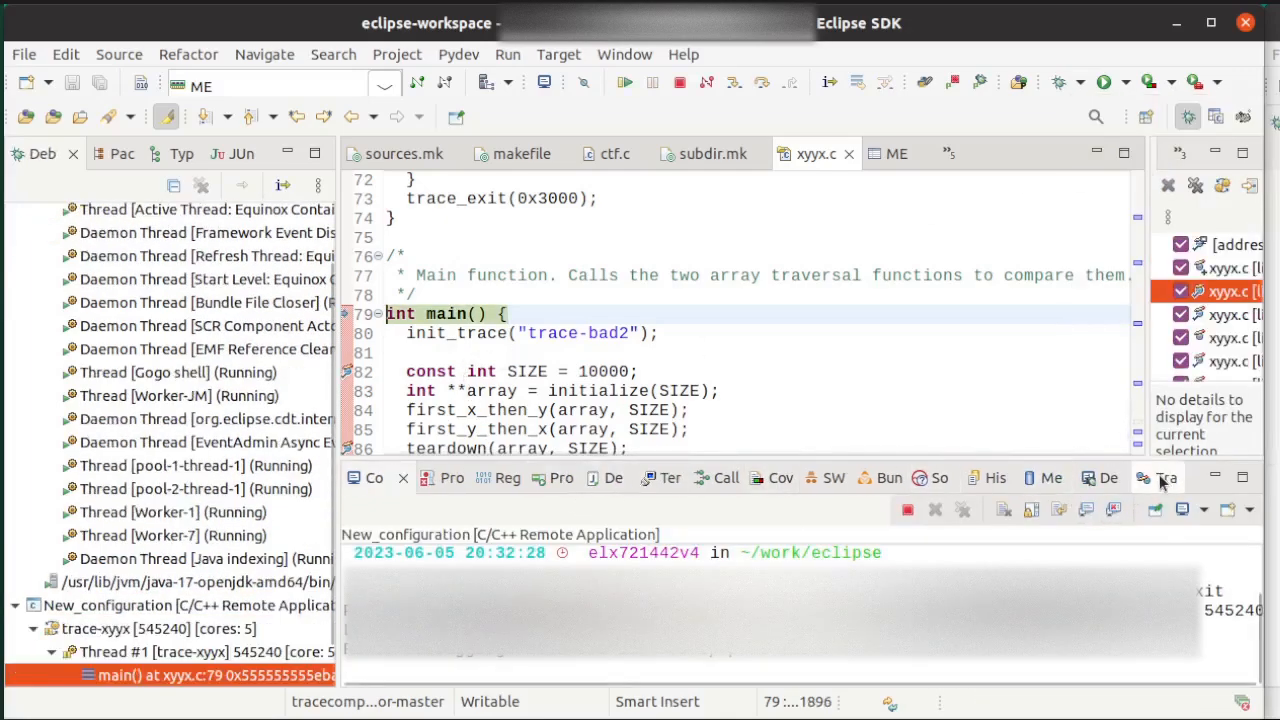
pyautogui.click(1144, 477)
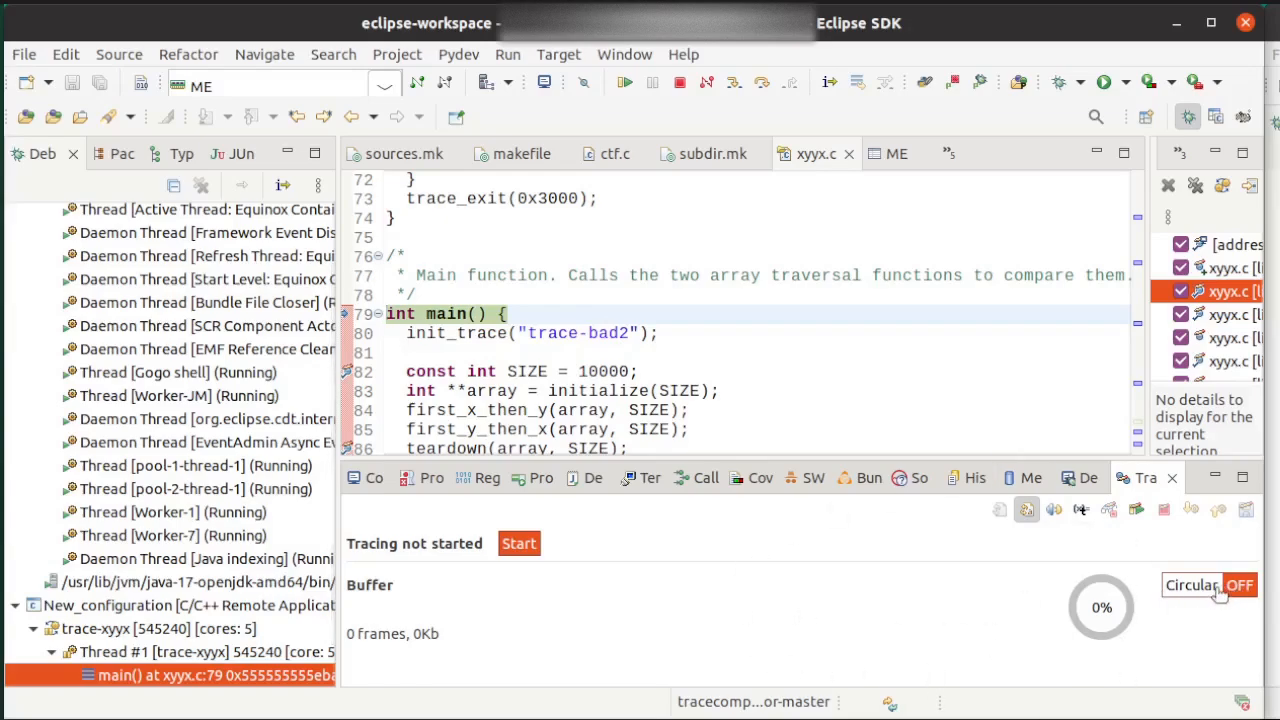
pyautogui.click(1239, 585)
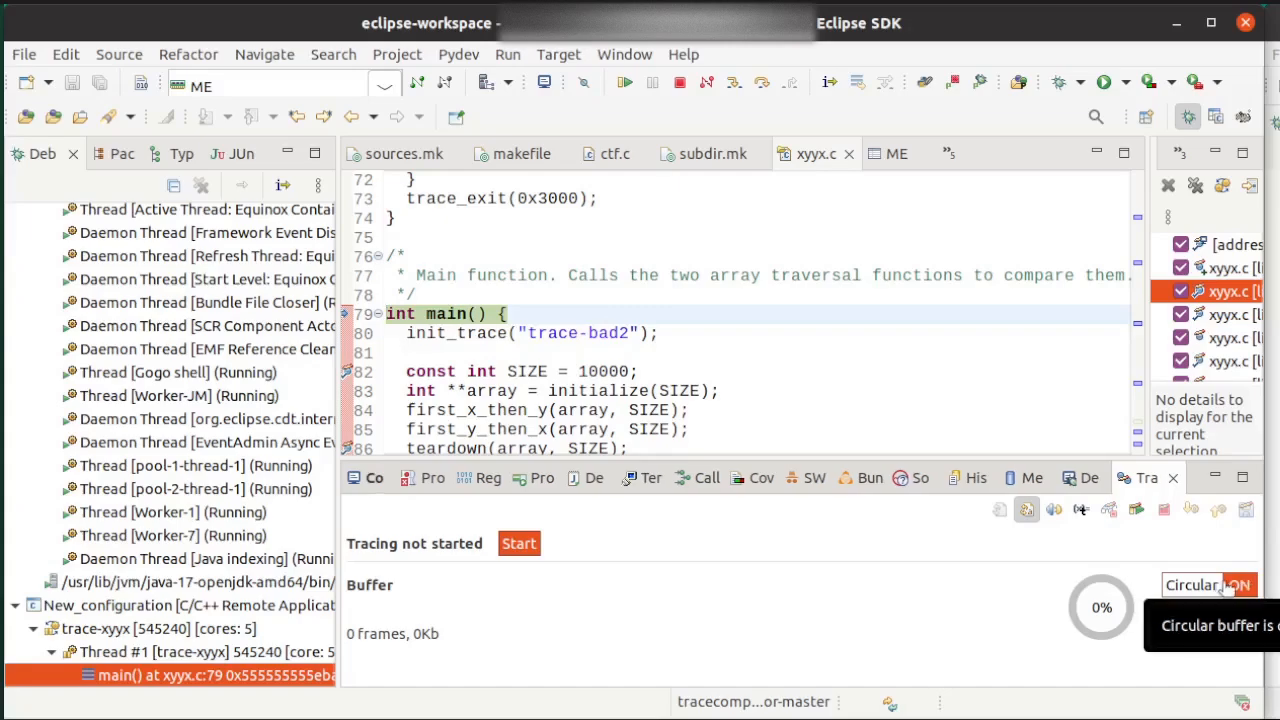
pyautogui.moveTo(807, 420)
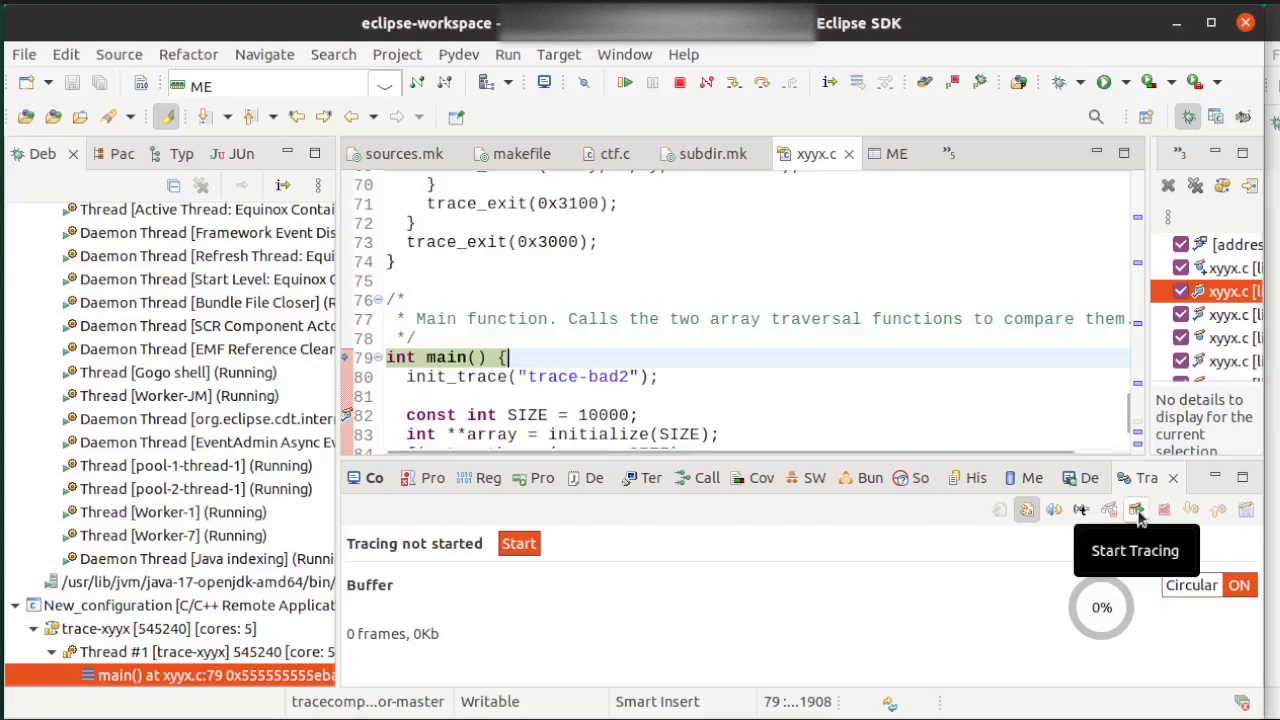
# Save the recorded tracepoint data into the work folder and terminate the remote session
pyautogui.click(519, 543)
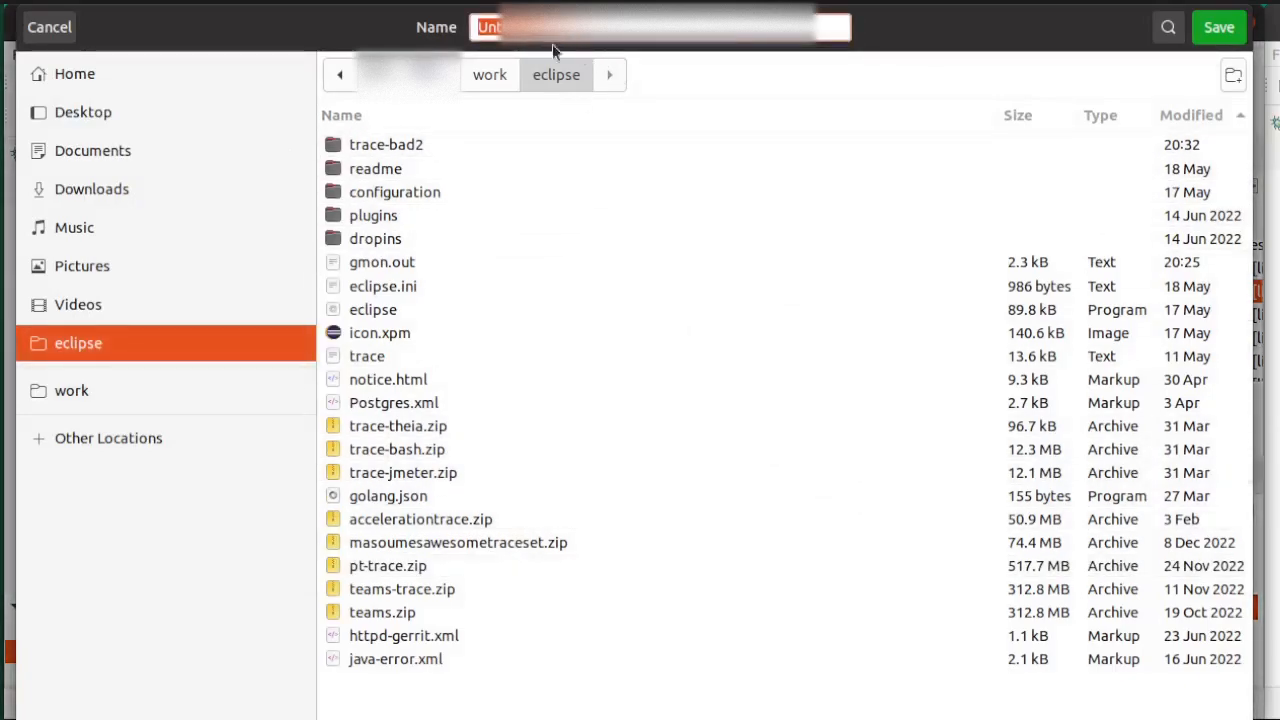
pyautogui.write('trac')
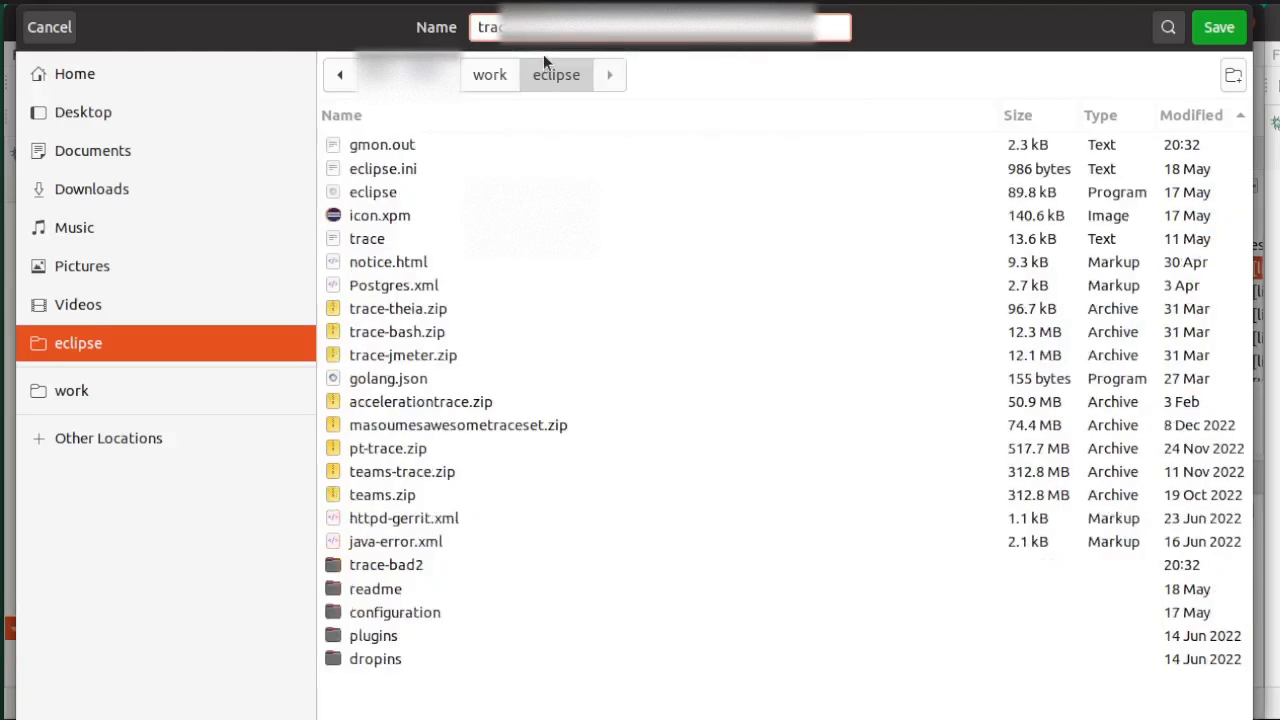
pyautogui.moveTo(1118, 18)
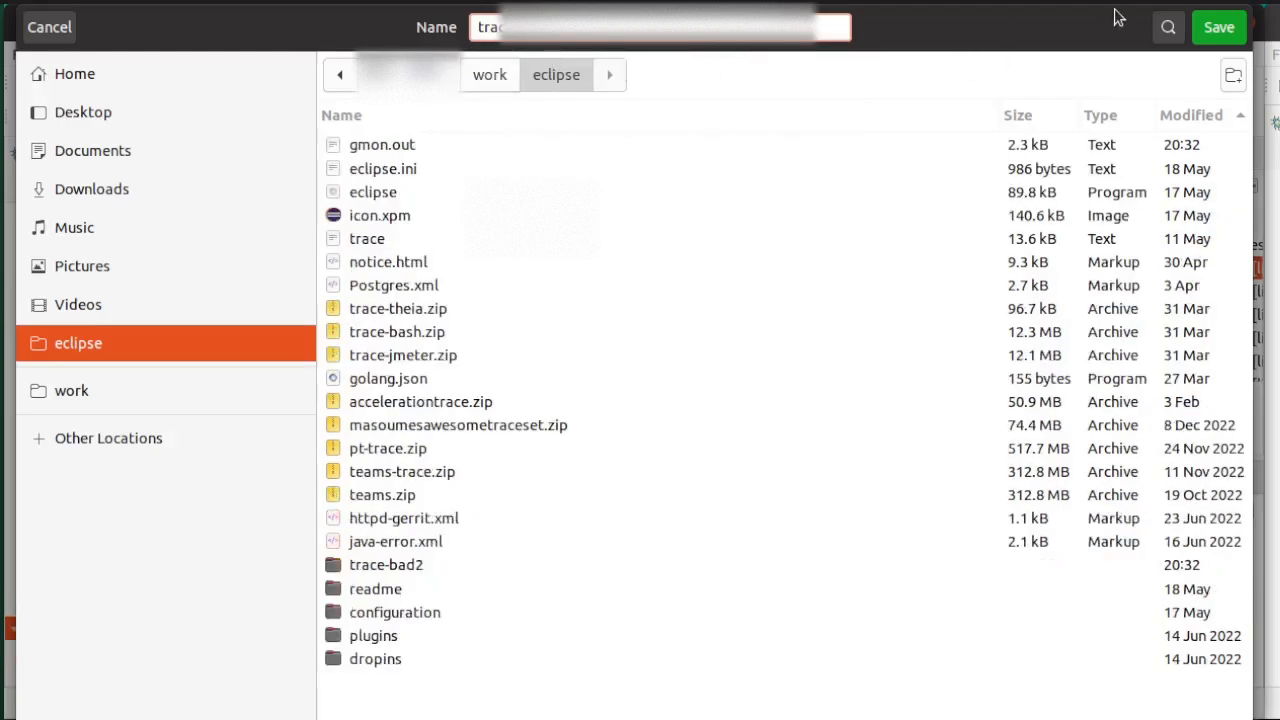
pyautogui.click(71, 390)
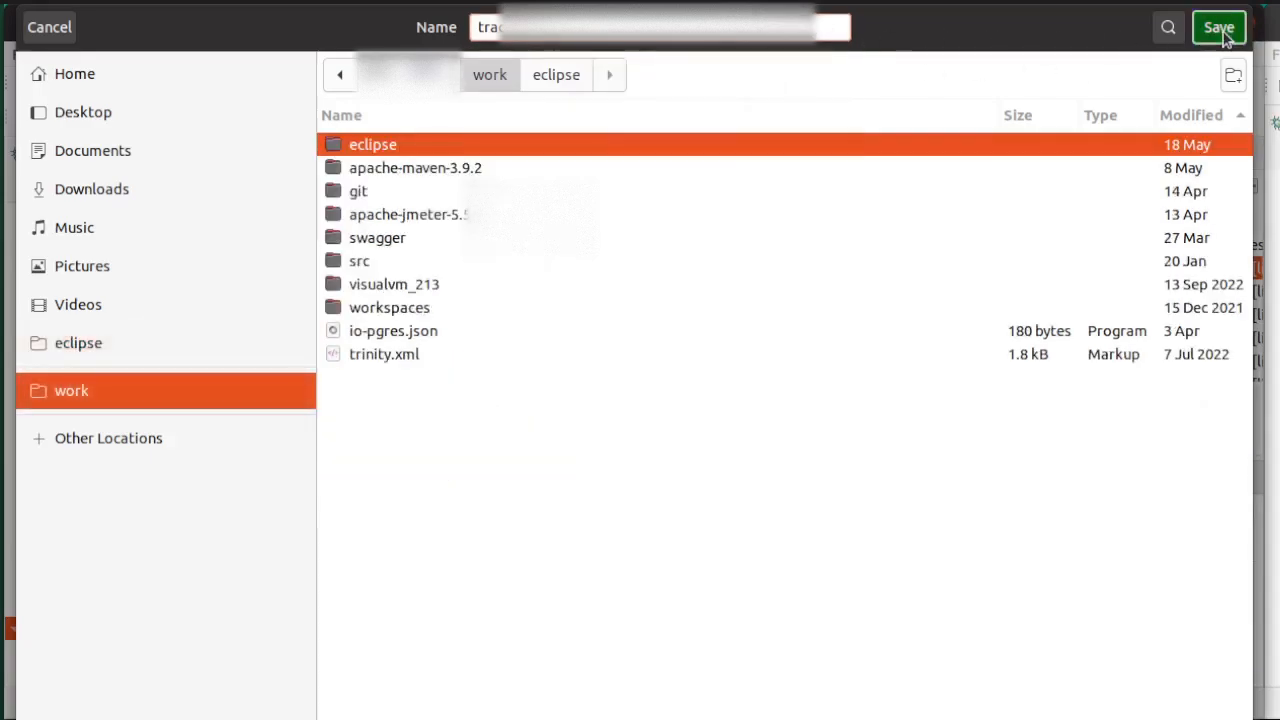
pyautogui.click(1218, 27)
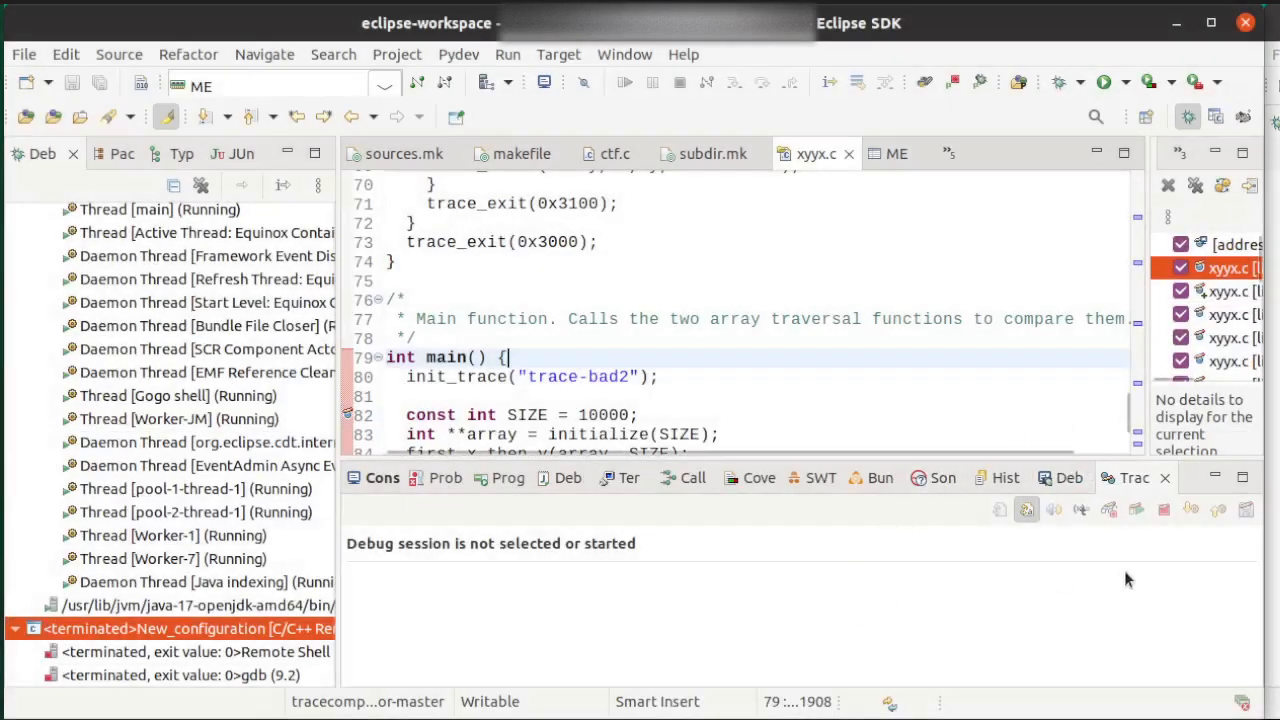
# In Project Explorer, expand Tracing > Traces and select trace.epf
pyautogui.scroll(-3)
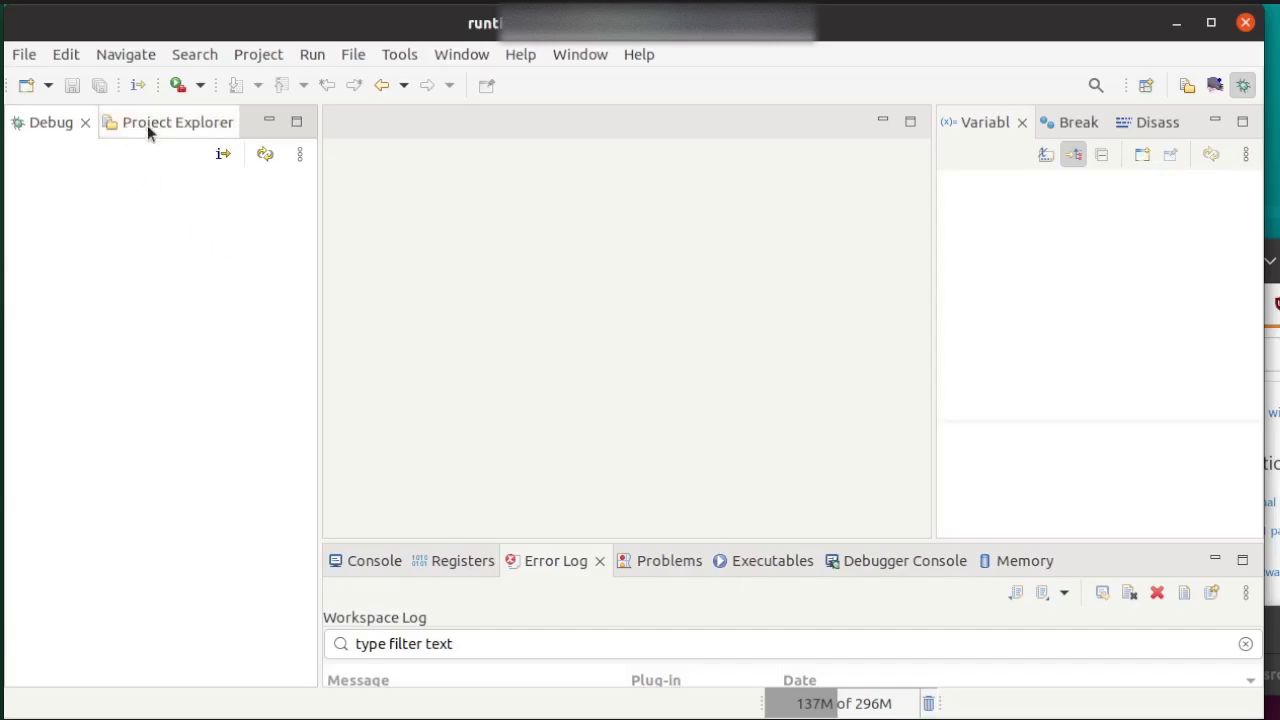
pyautogui.click(178, 121)
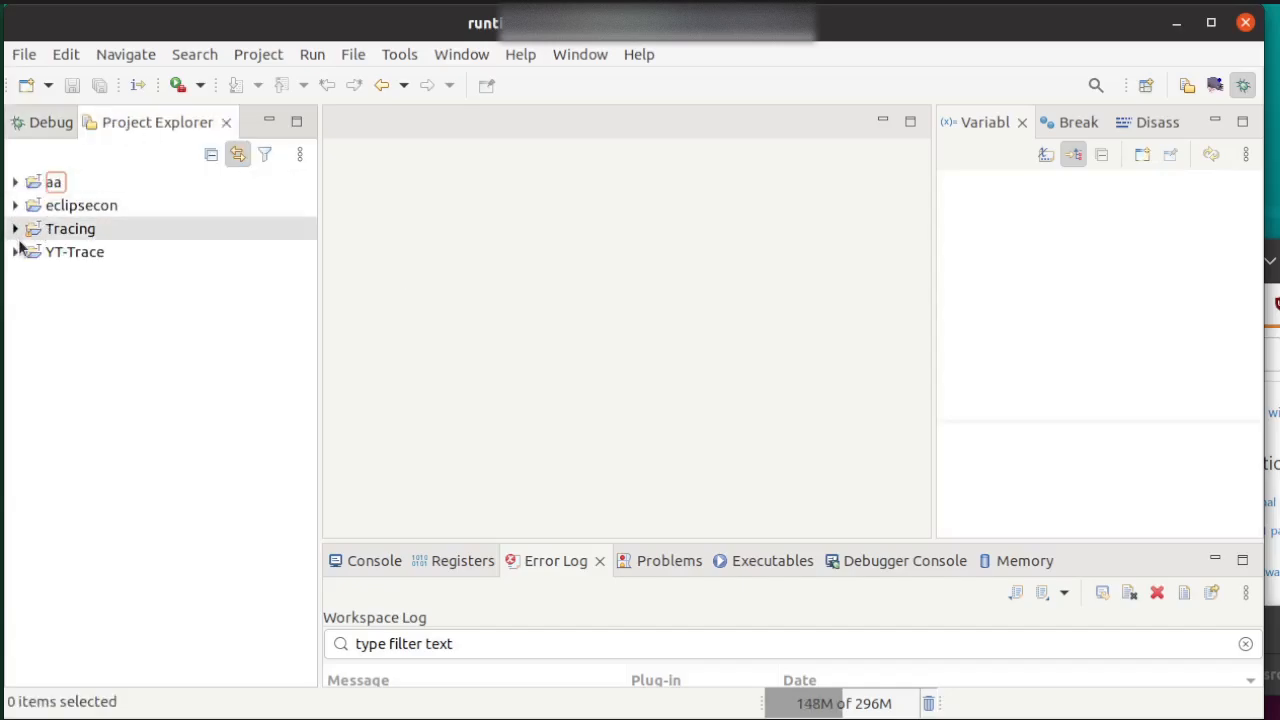
pyautogui.click(15, 228)
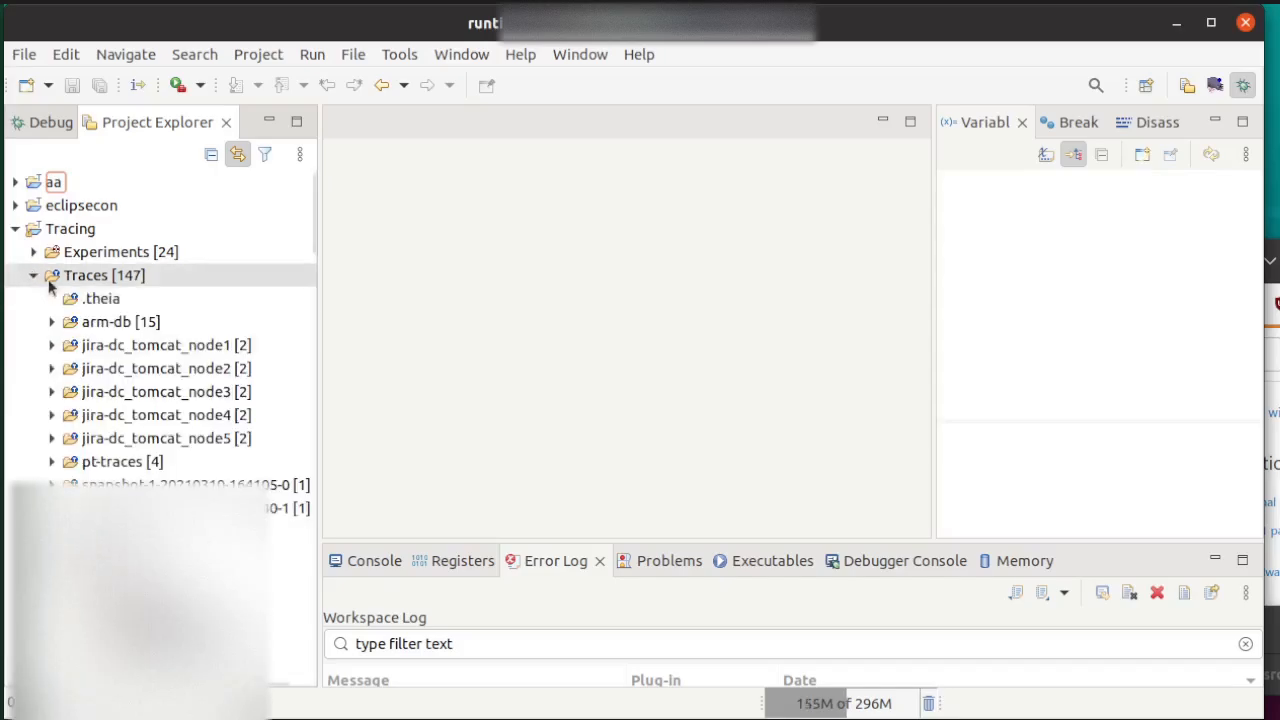
pyautogui.scroll(-3)
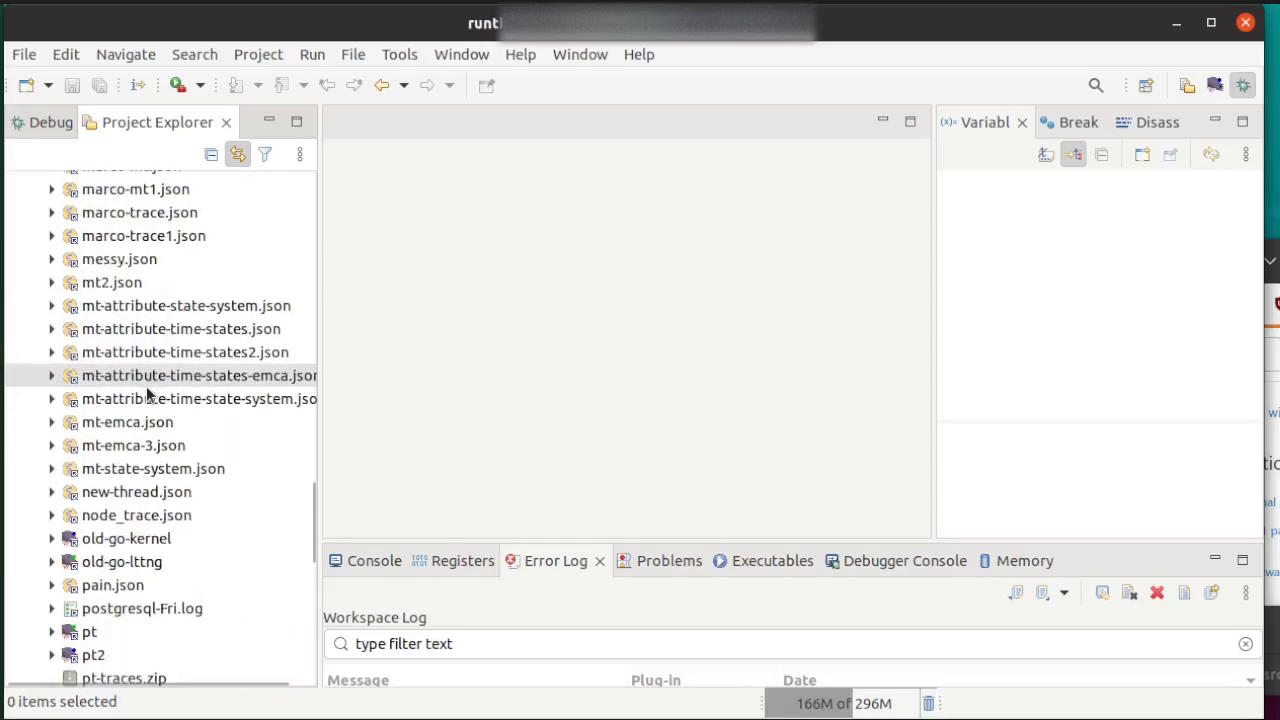
pyautogui.scroll(-3)
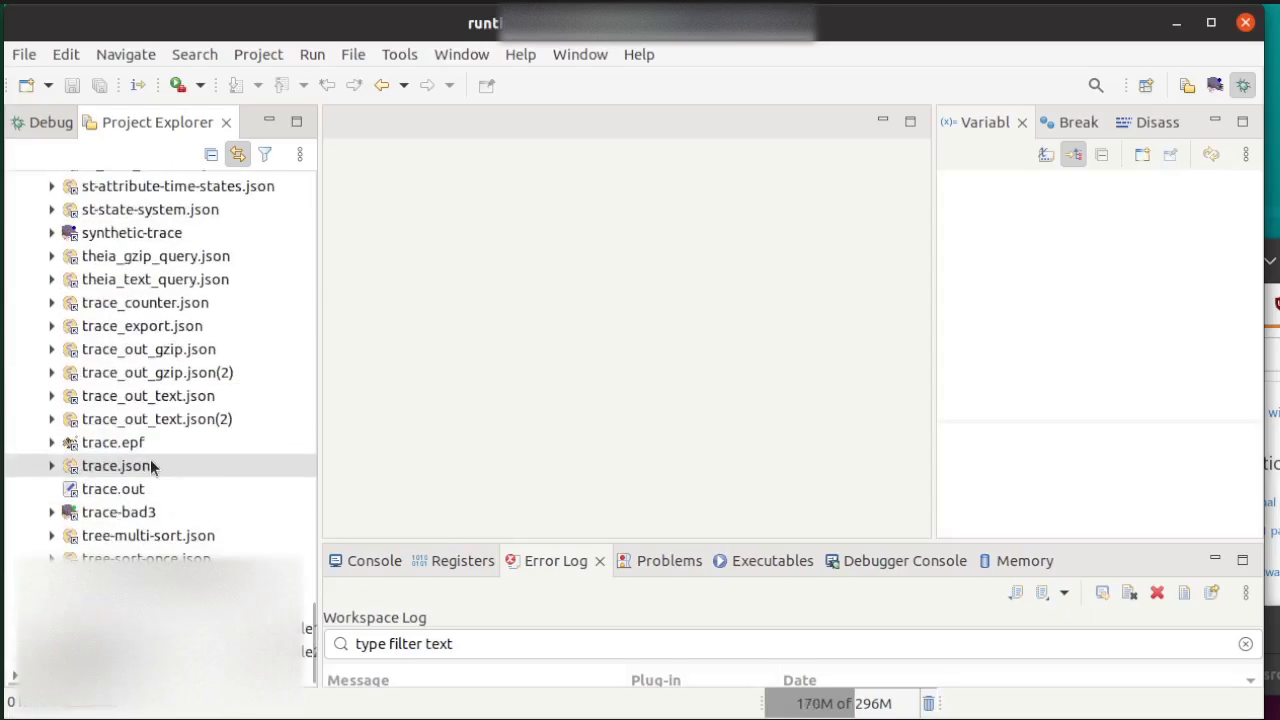
pyautogui.click(113, 442)
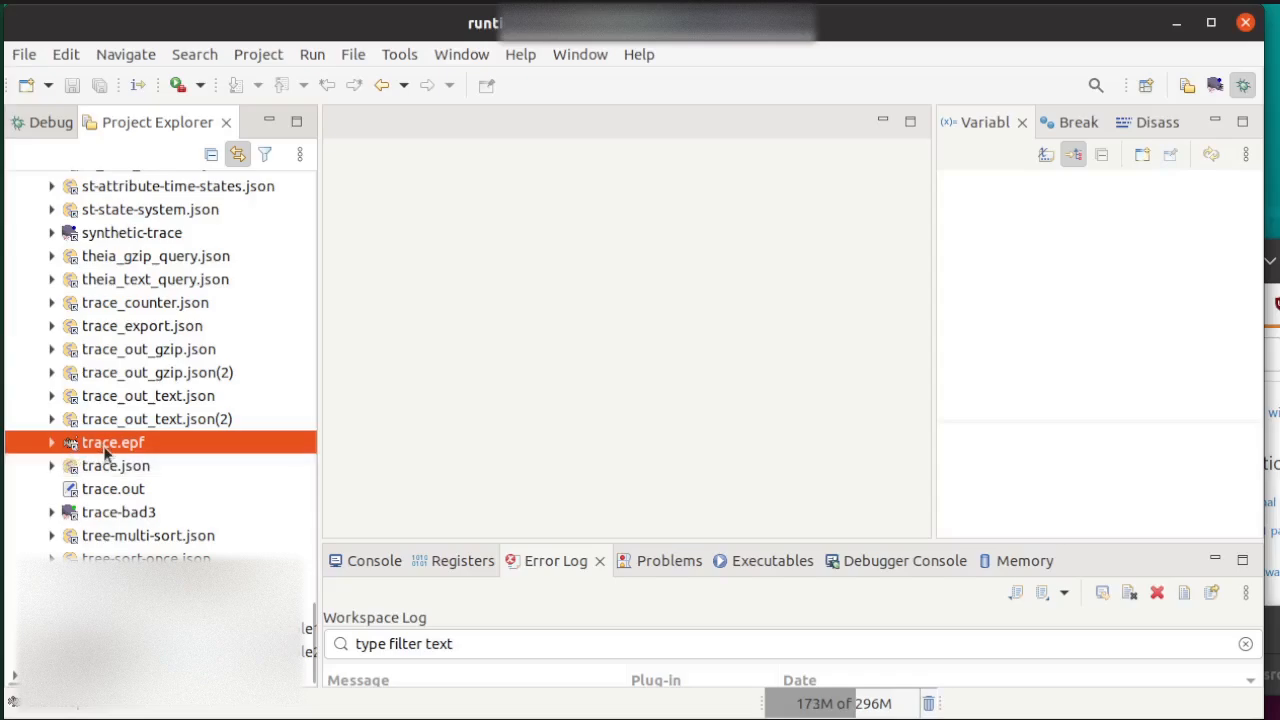
pyautogui.scroll(-3)
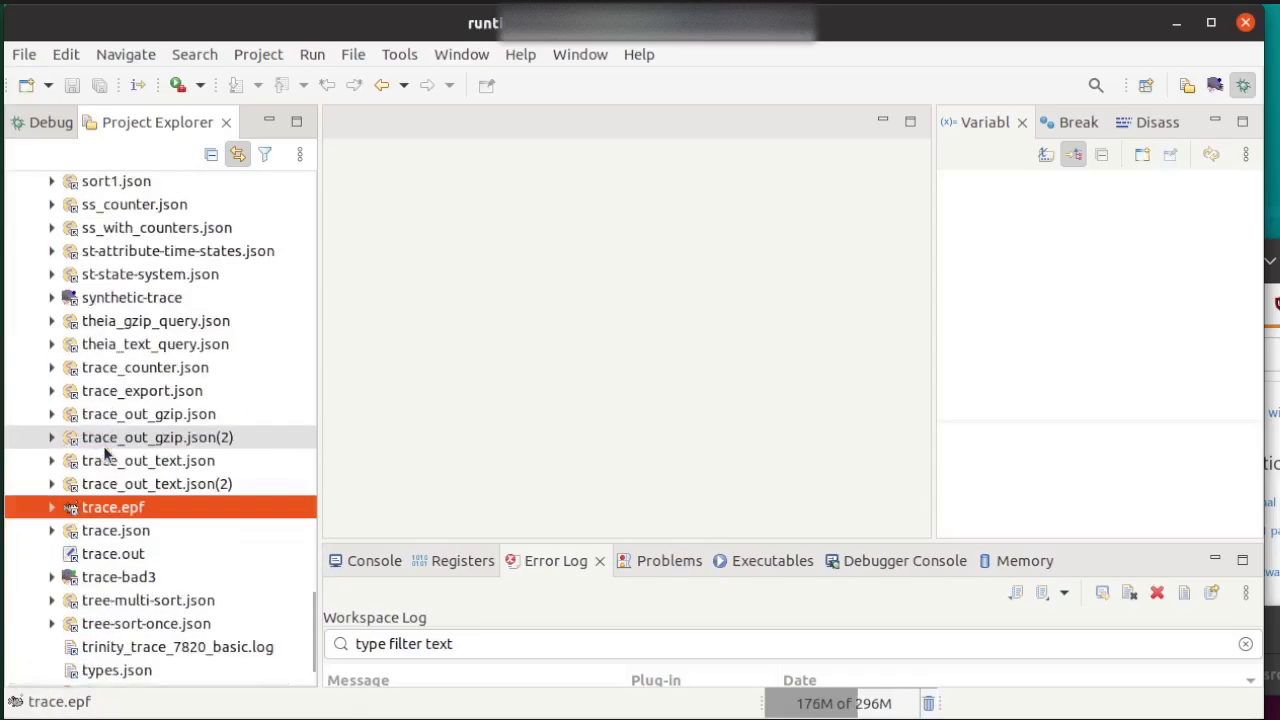
# Set trace.epf's executable to the trace-xyyx program in eclipse-c-workspace and confirm
pyautogui.rightClick(113, 507)
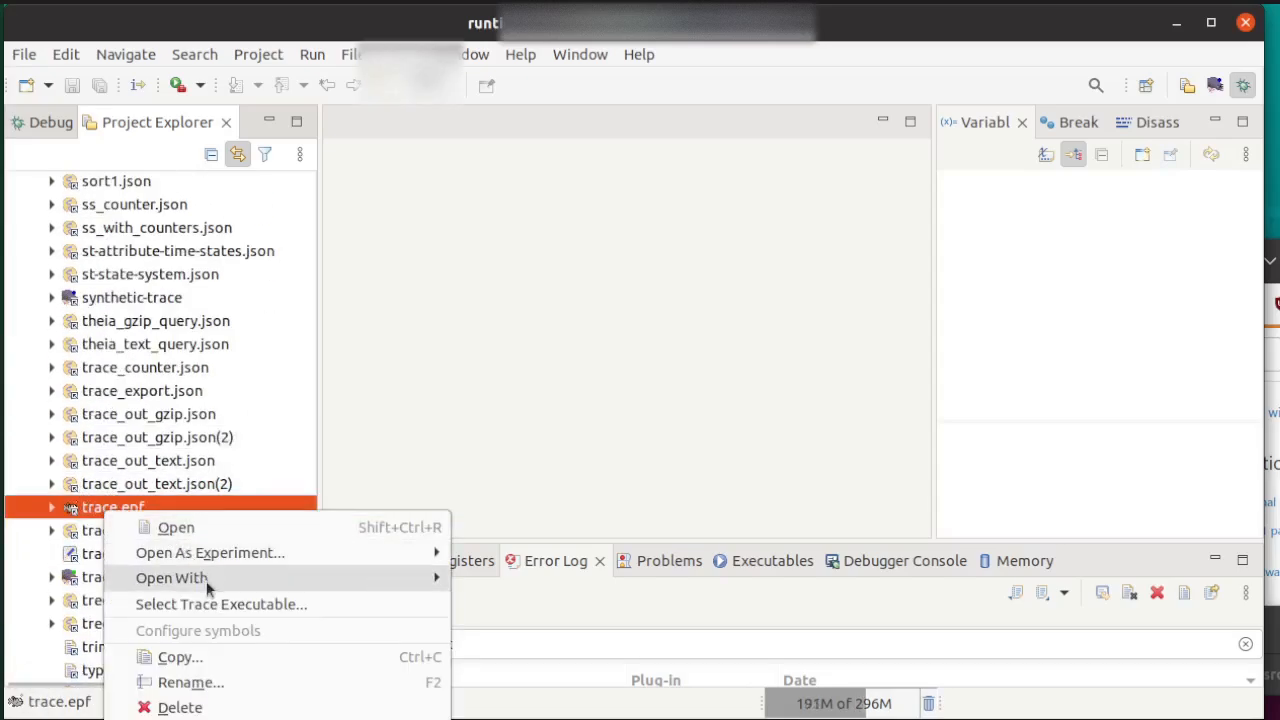
pyautogui.click(221, 604)
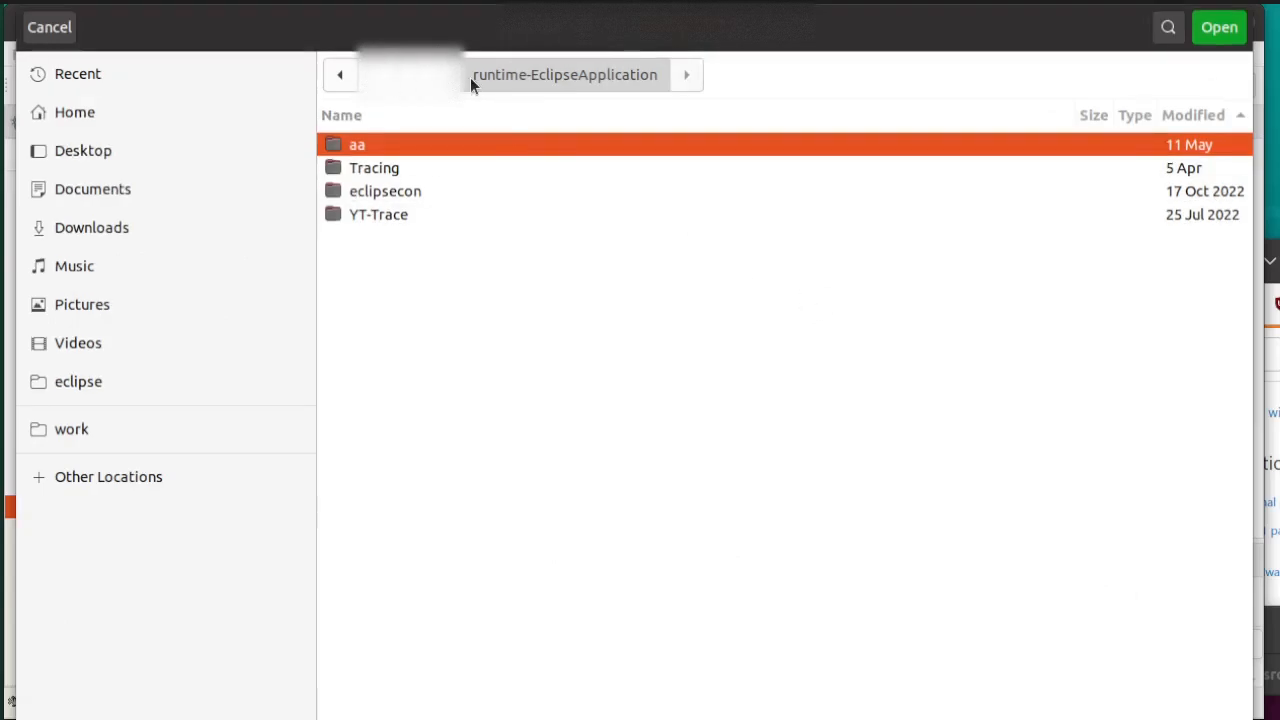
pyautogui.click(74, 112)
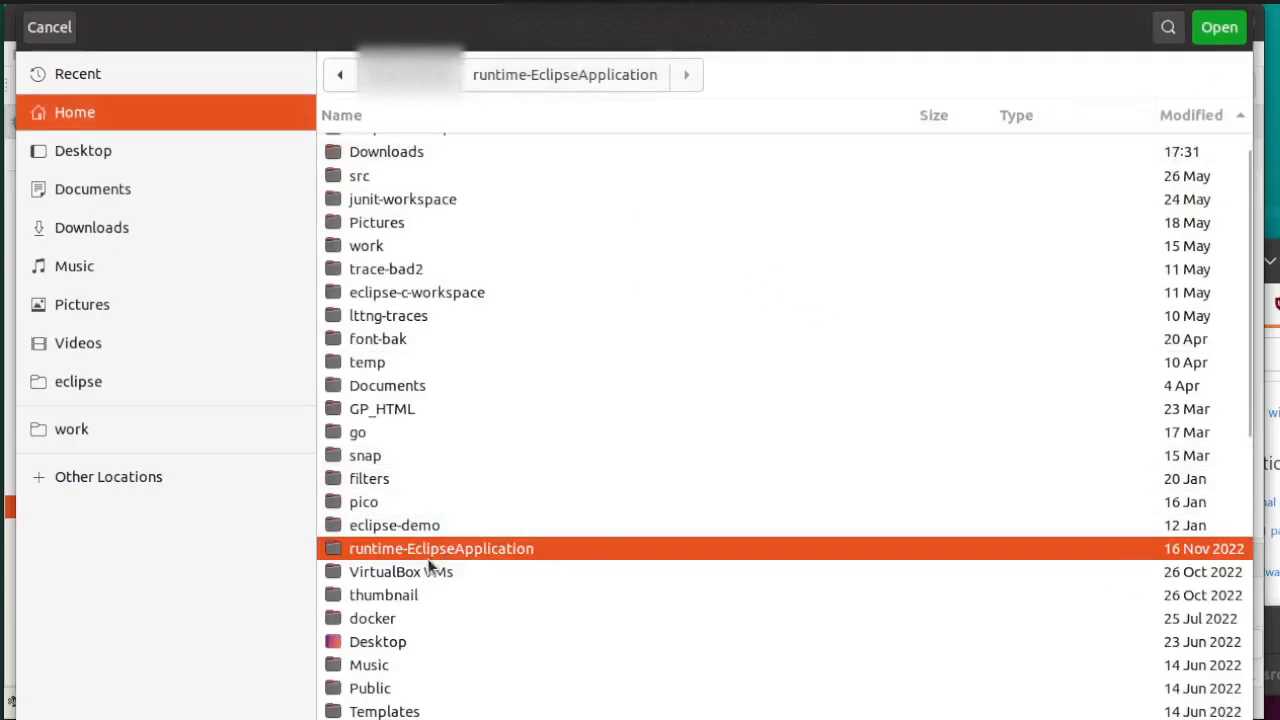
pyautogui.moveTo(420, 408)
pyautogui.write('w')
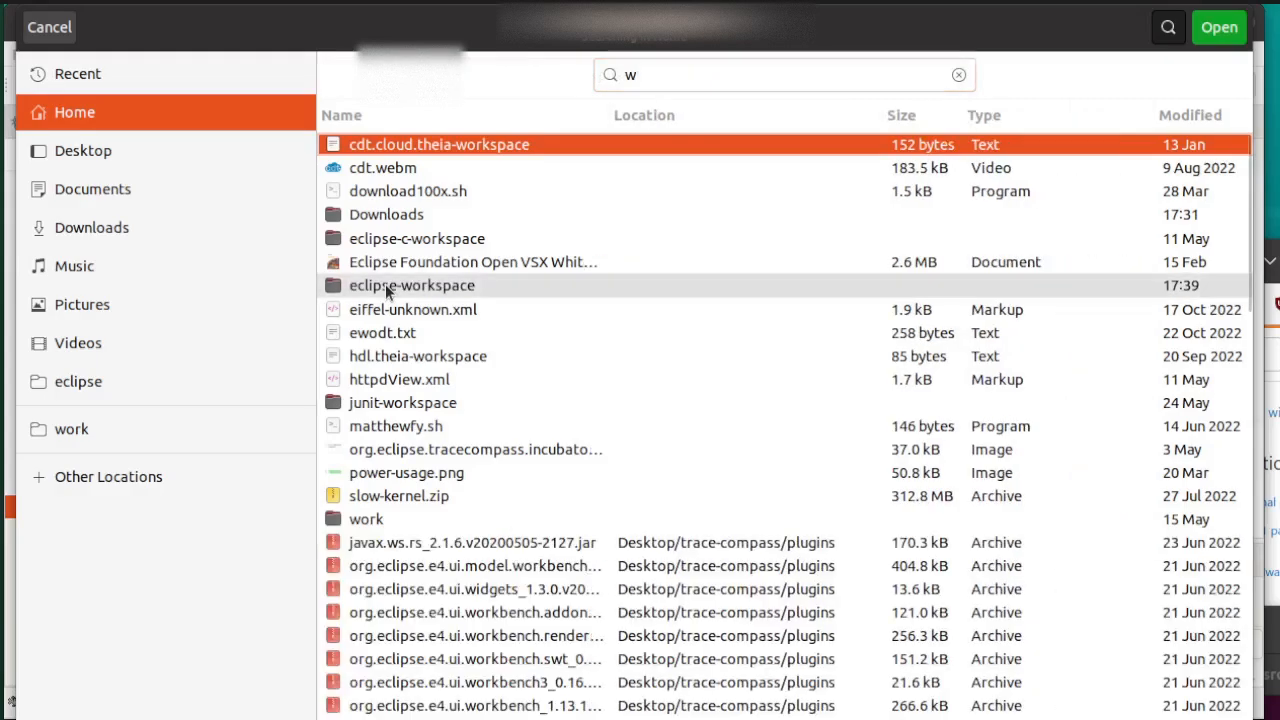
pyautogui.write('ork')
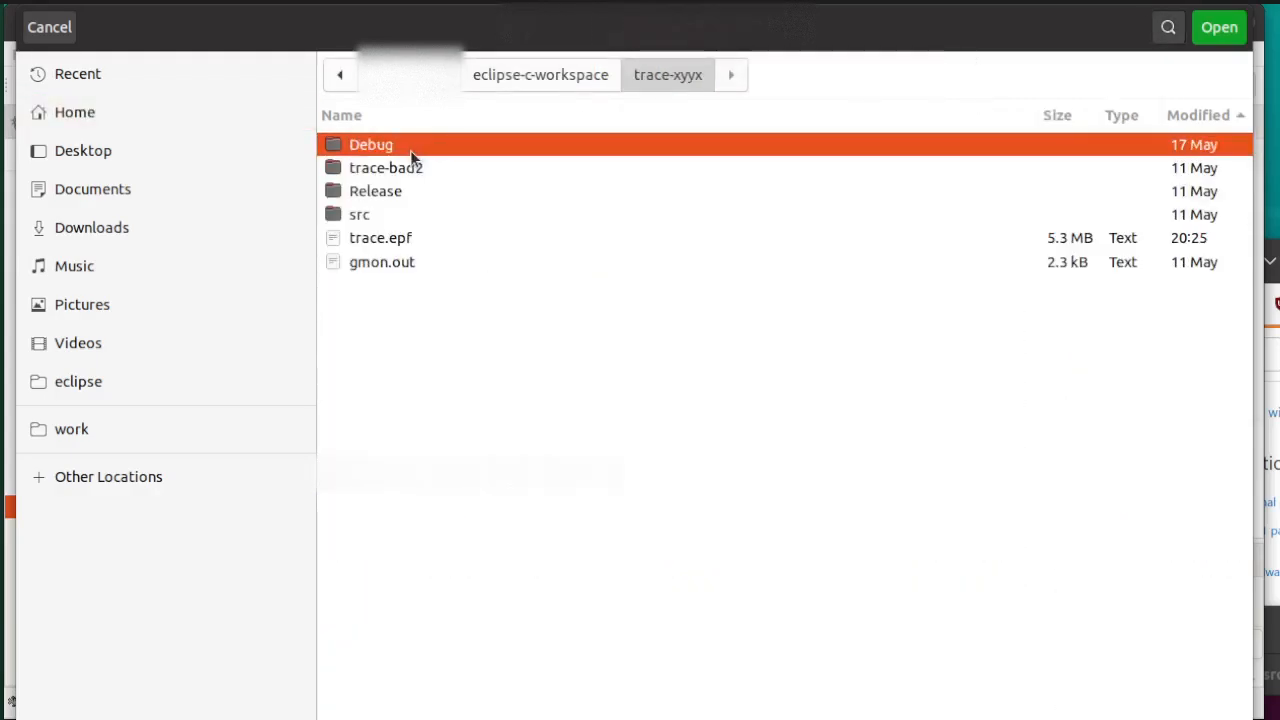
pyautogui.click(1218, 27)
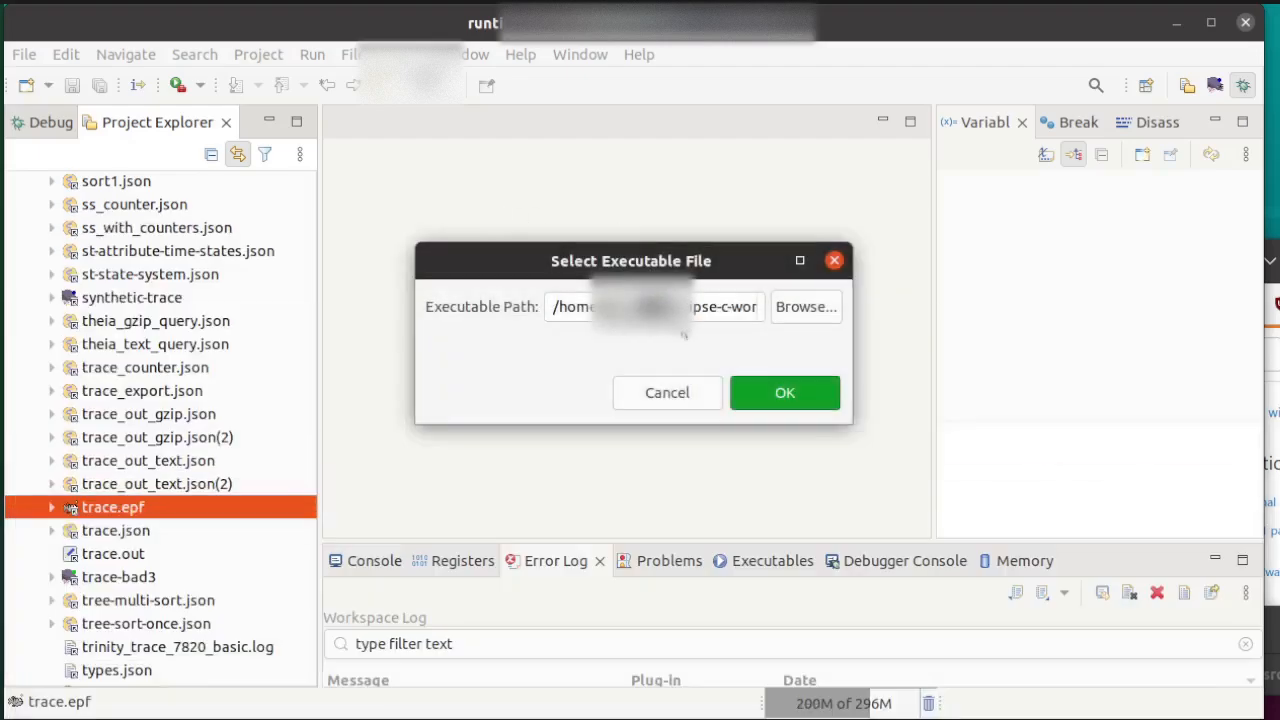
pyautogui.click(784, 392)
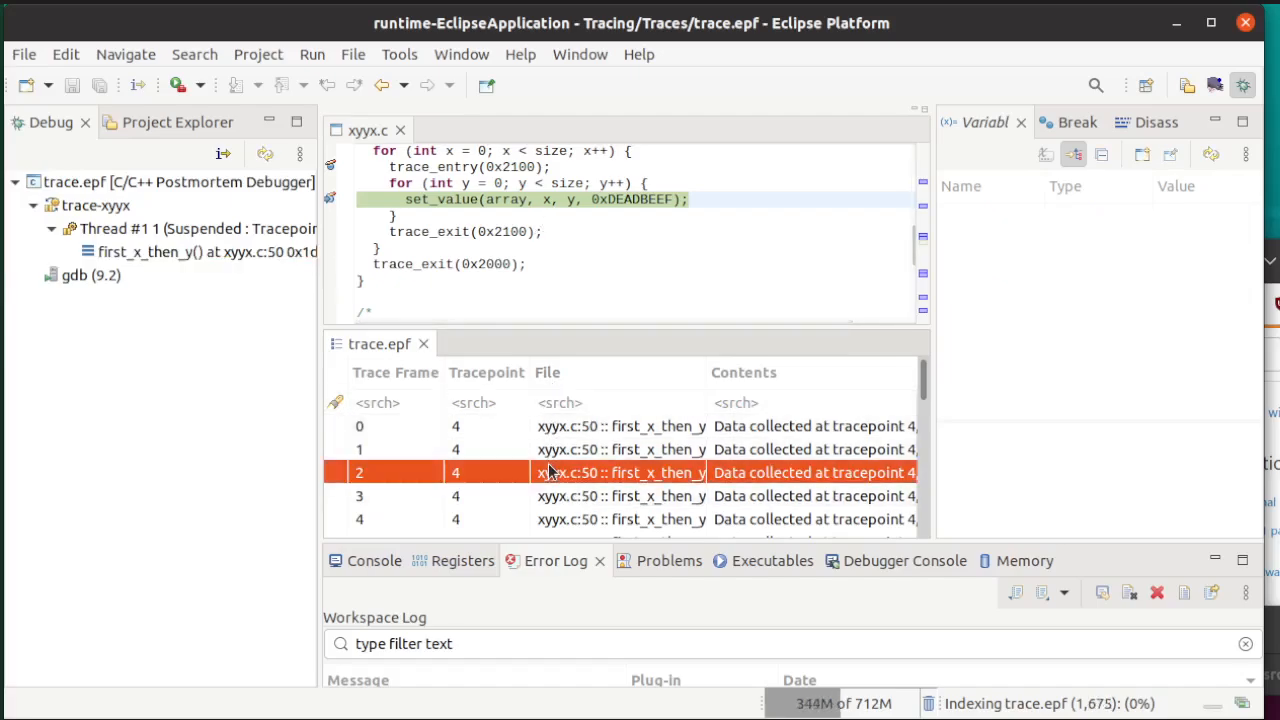
# Load trace frame 2, select first_x_then_y(), and inspect the array and size variables
pyautogui.click(620, 495)
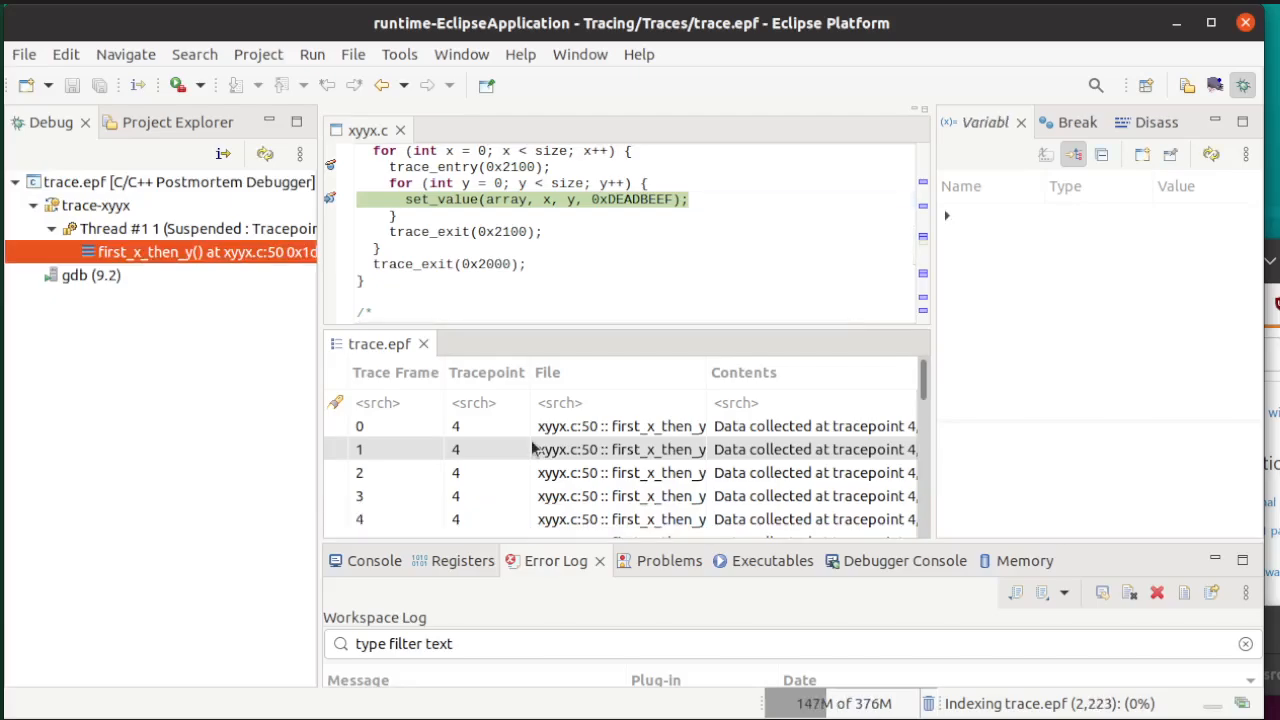
pyautogui.scroll(-3)
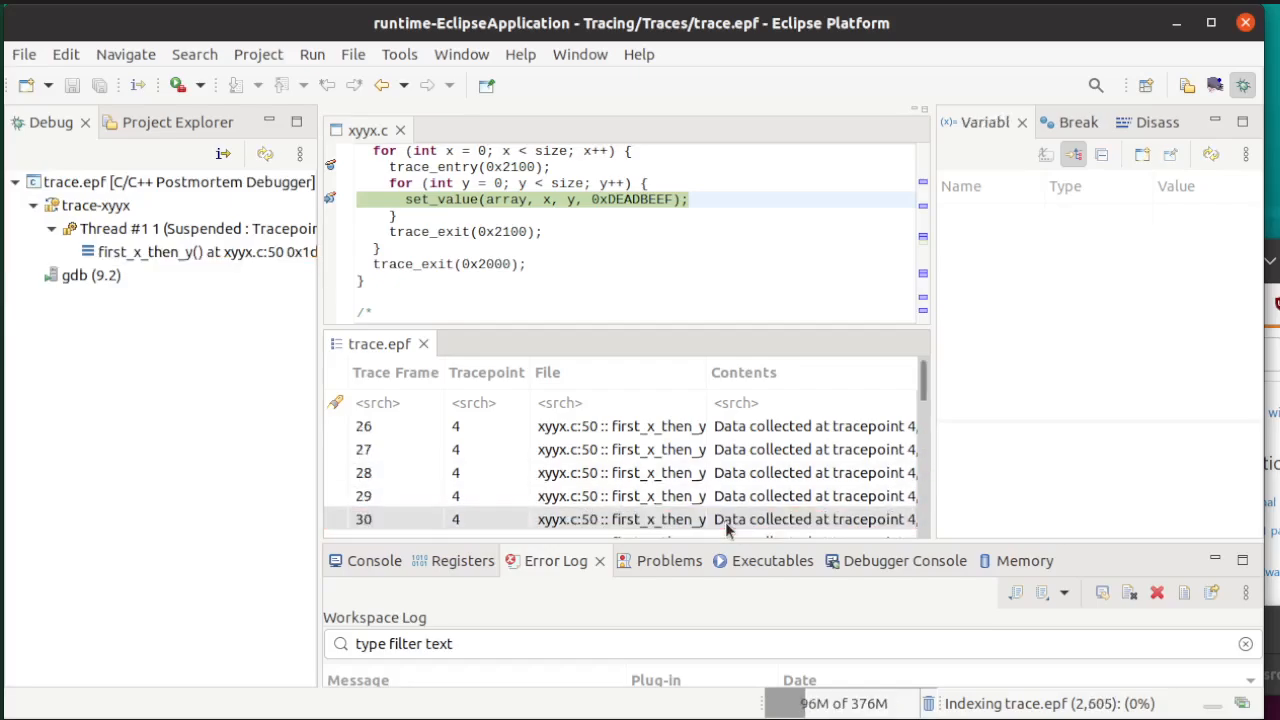
pyautogui.click(160, 251)
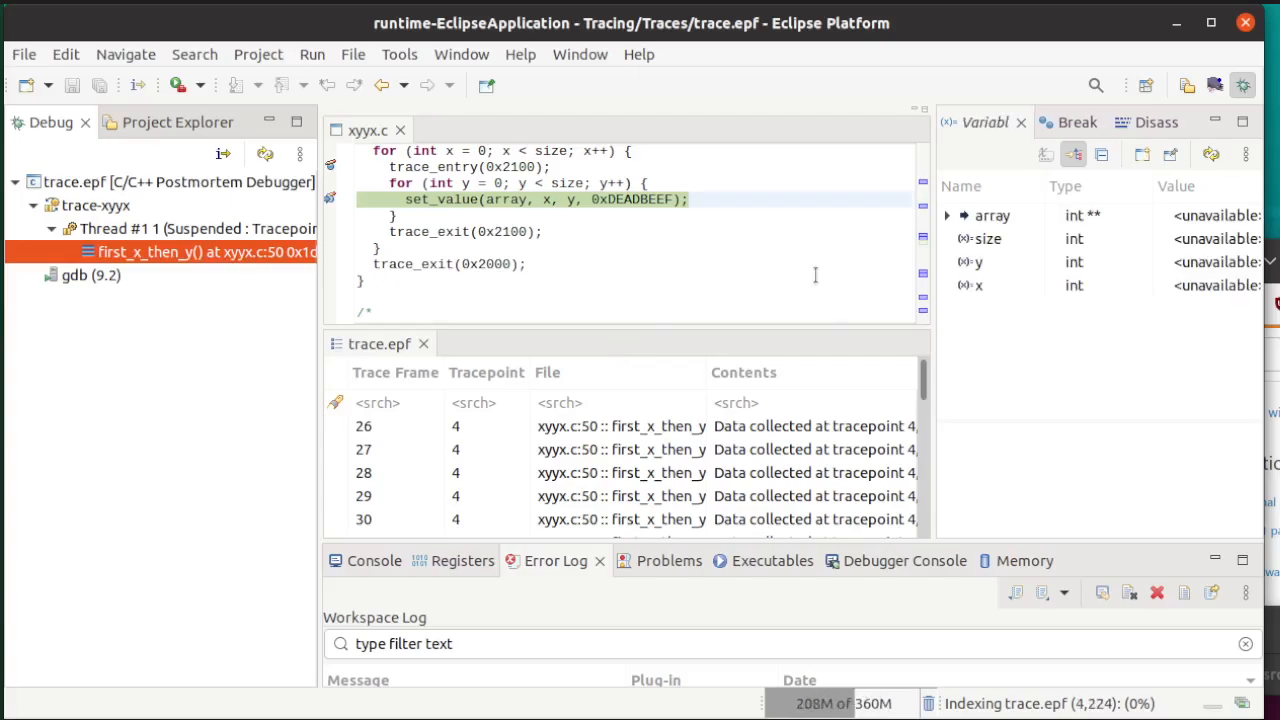
pyautogui.click(991, 215)
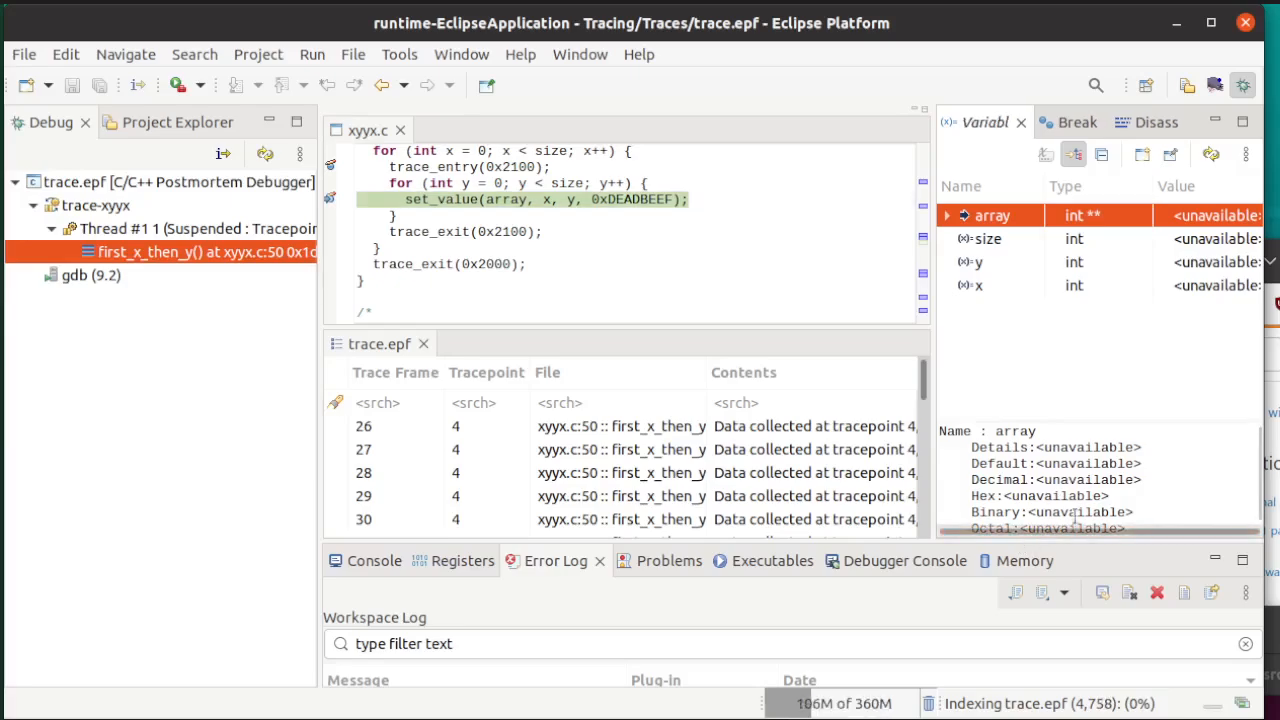
pyautogui.click(989, 261)
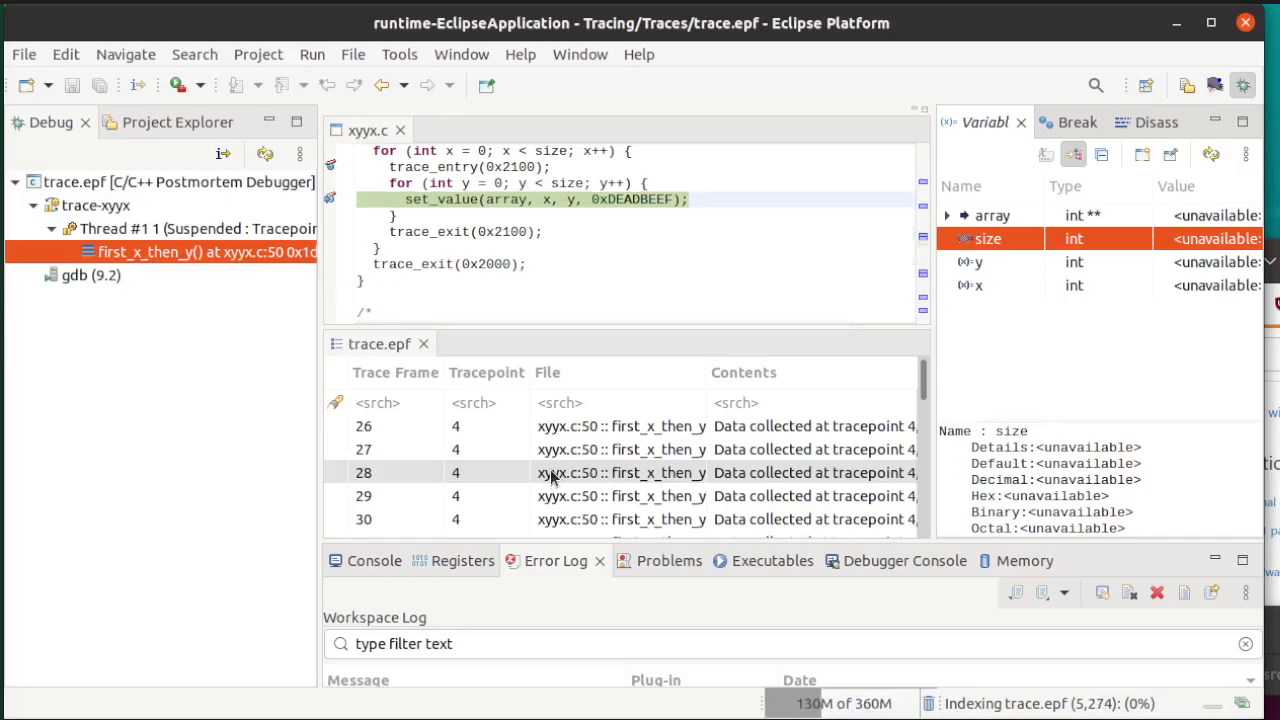
pyautogui.moveTo(568, 476)
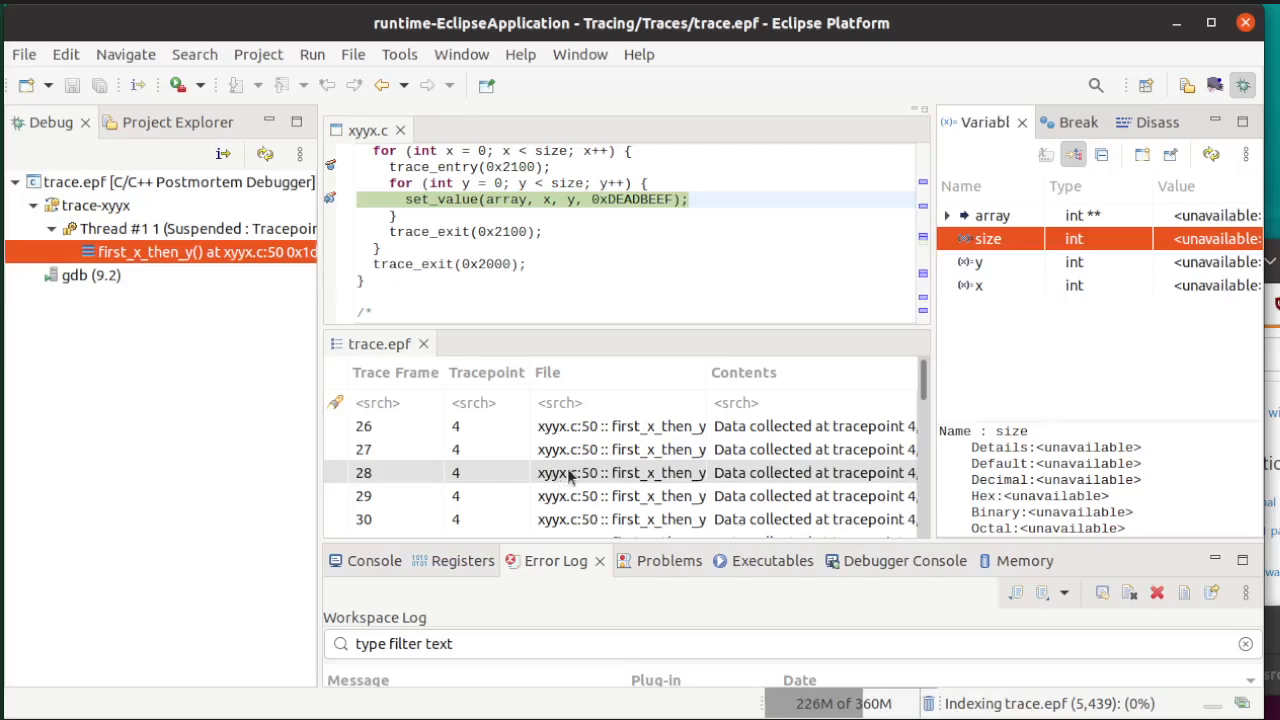